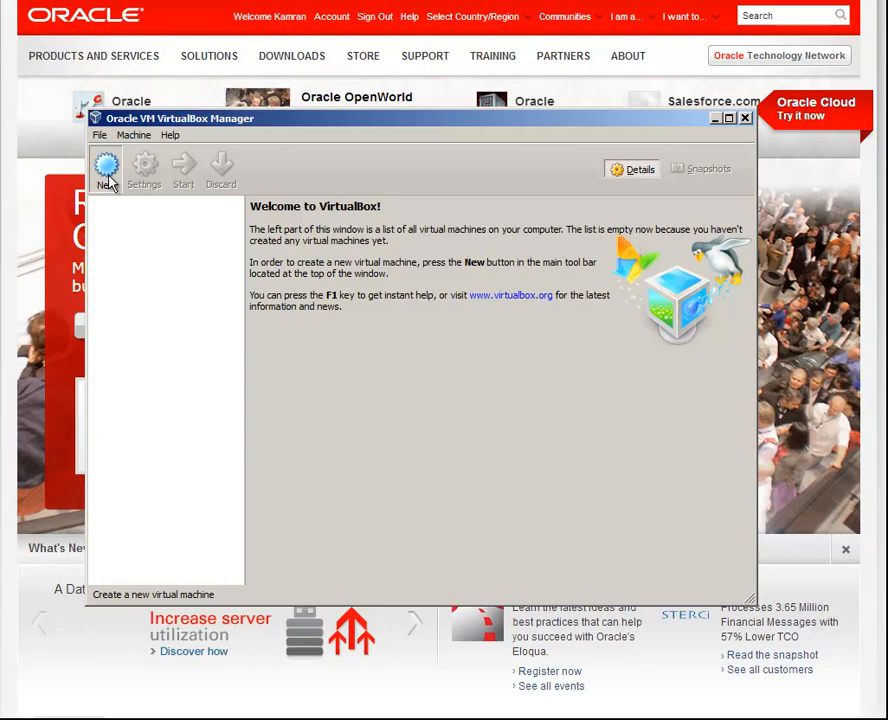
Create the Oracle12c Linux virtual machine with a new virtual hard drive
left_click(106, 168)
type("Oracle12c")
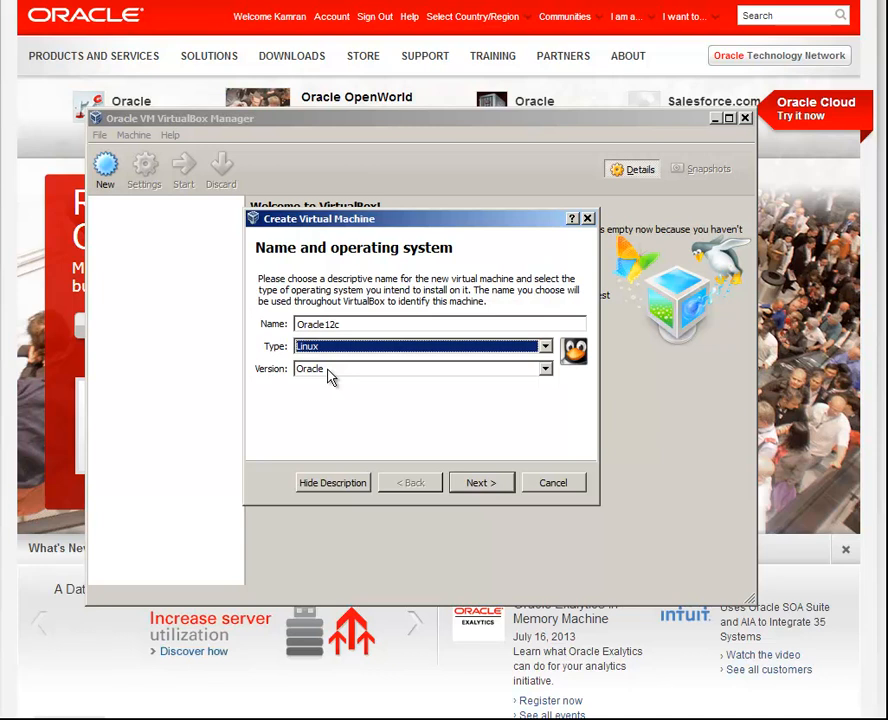
left_click(480, 482)
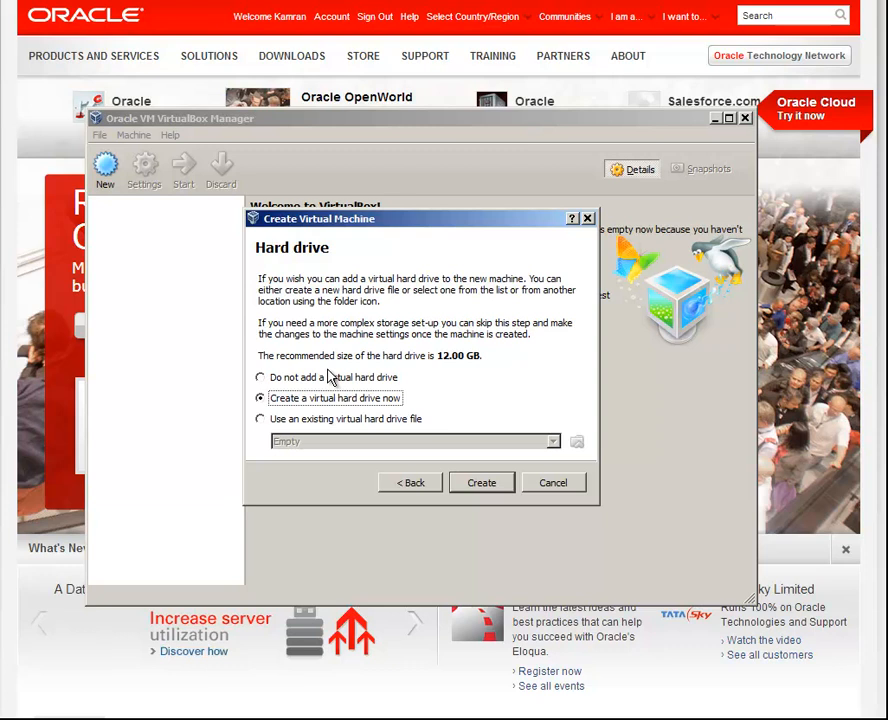
left_click(480, 482)
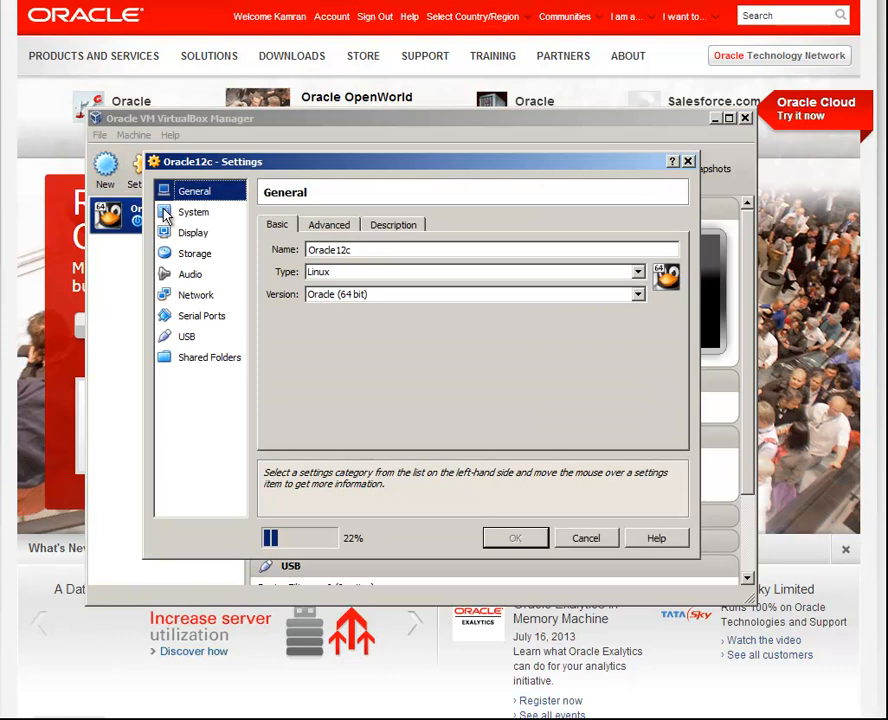
Check the NAT network adapter and attach the OracleLinux ISO to the empty IDE optical drive
left_click(196, 294)
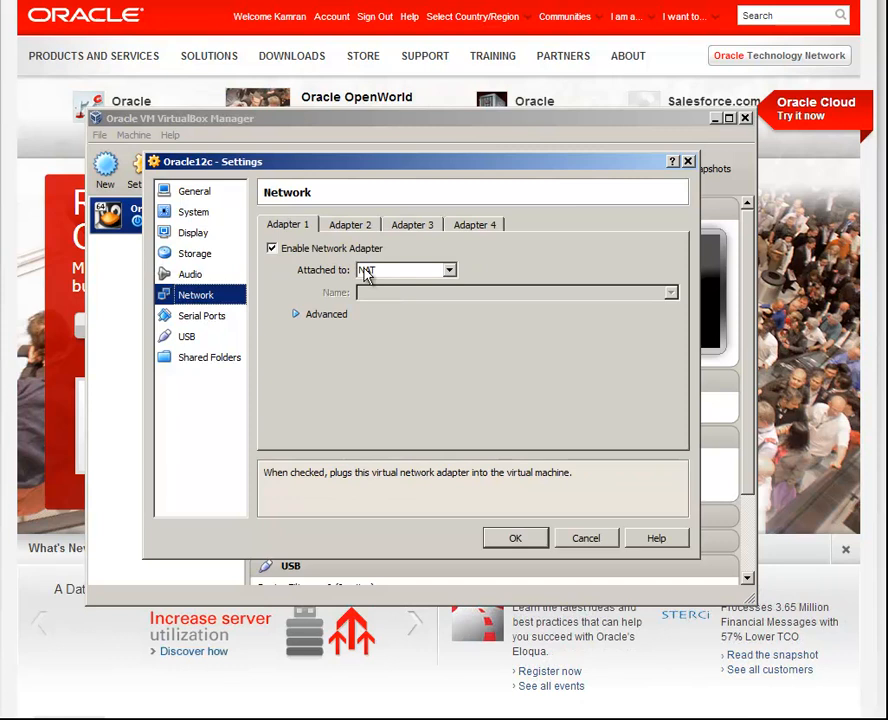
left_click(194, 252)
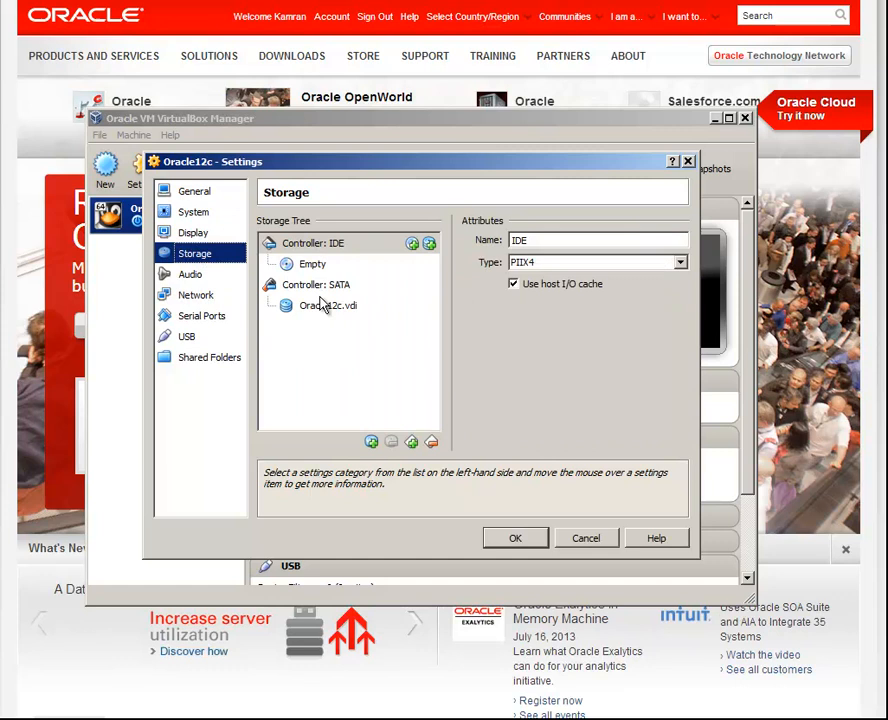
left_click(312, 264)
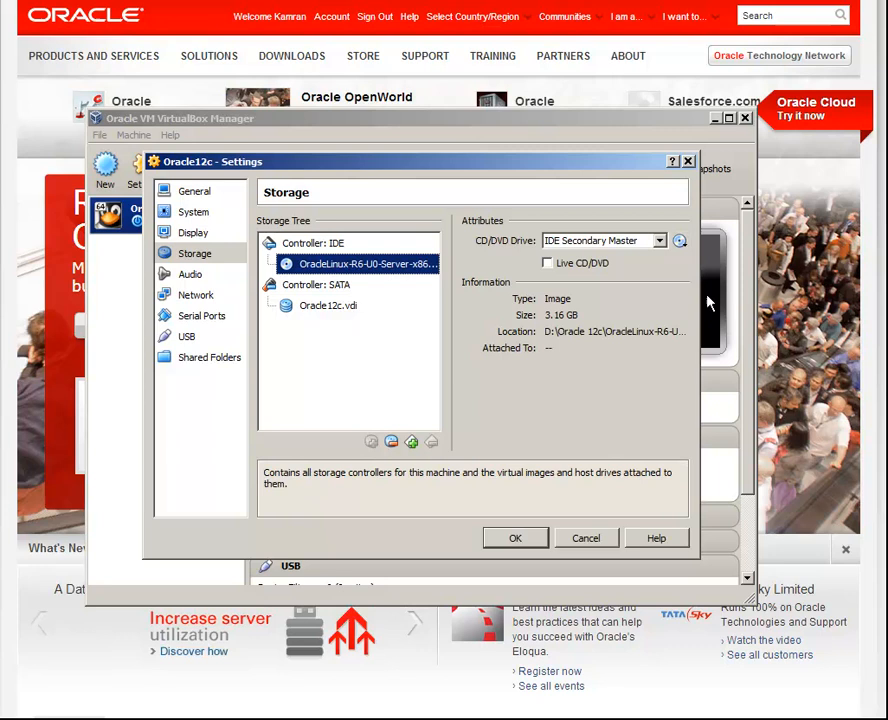
left_click(516, 536)
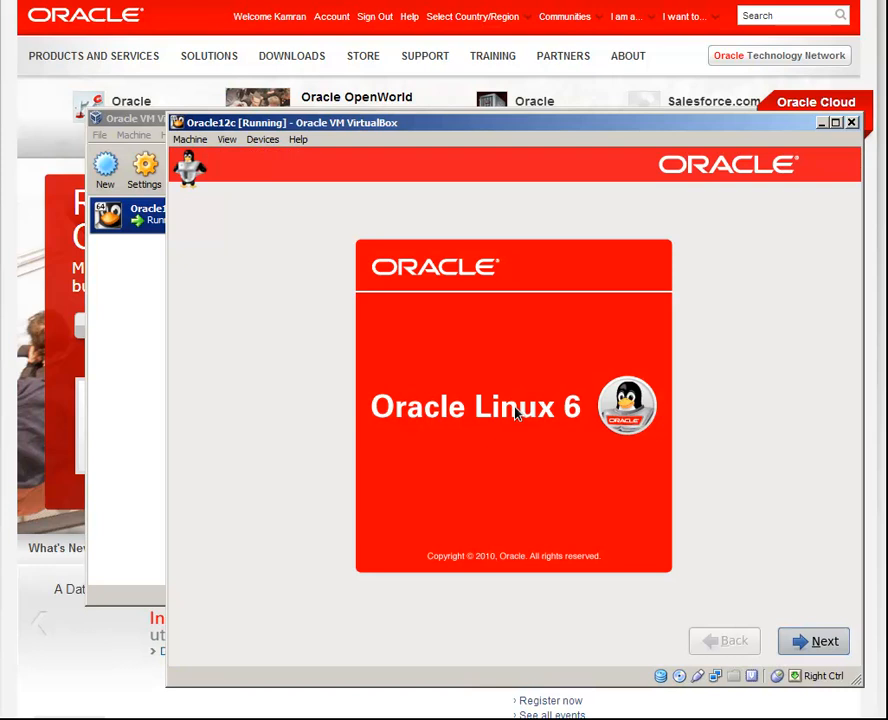
Accept the hostname, America/New_York time zone and root password, then write partitioning to disk
left_click(814, 640)
type("ora")
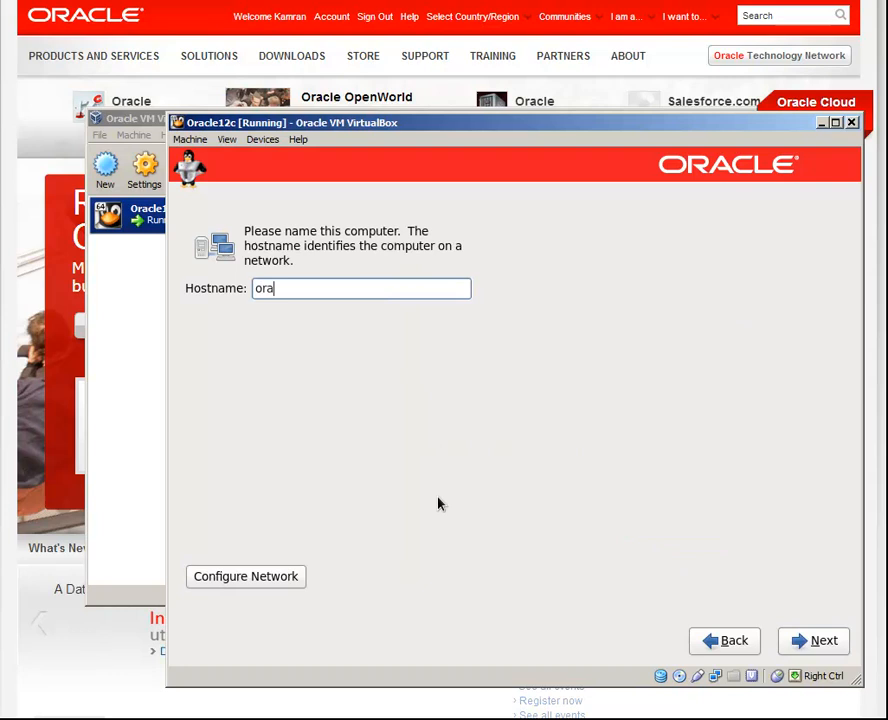
left_click(812, 640)
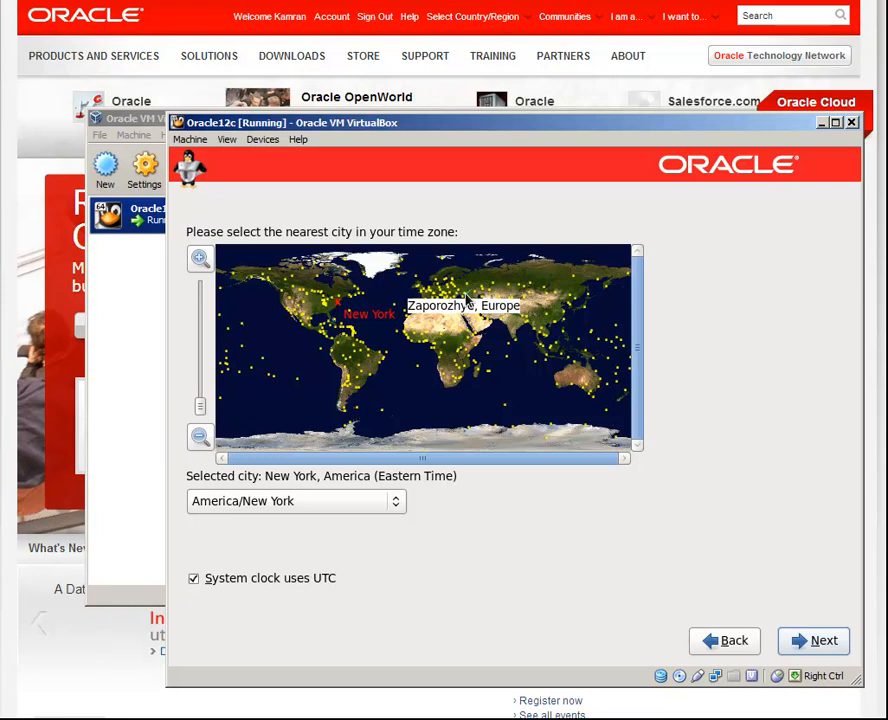
left_click(824, 640)
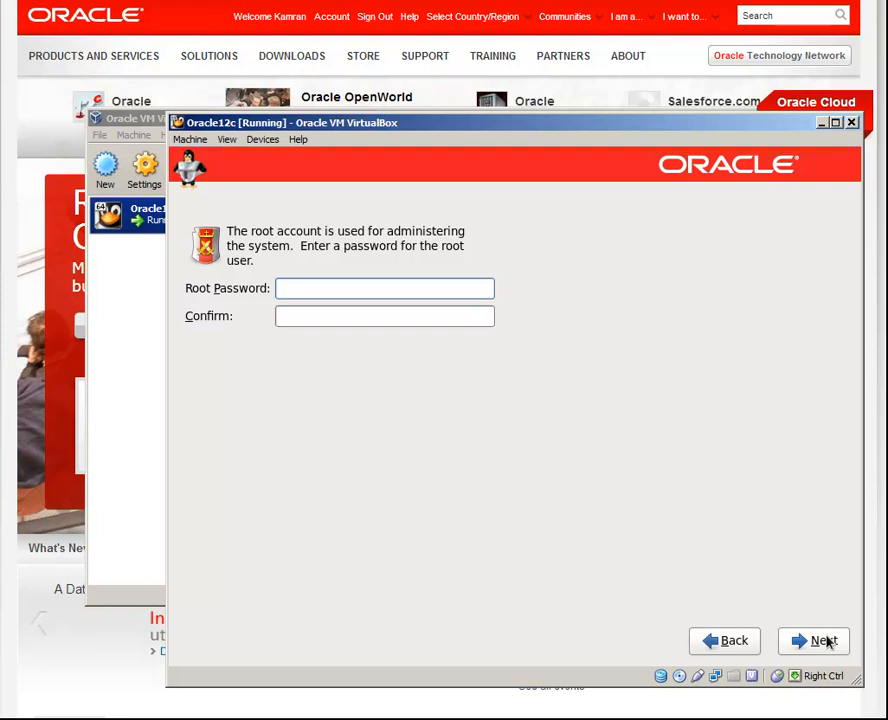
left_click(822, 640)
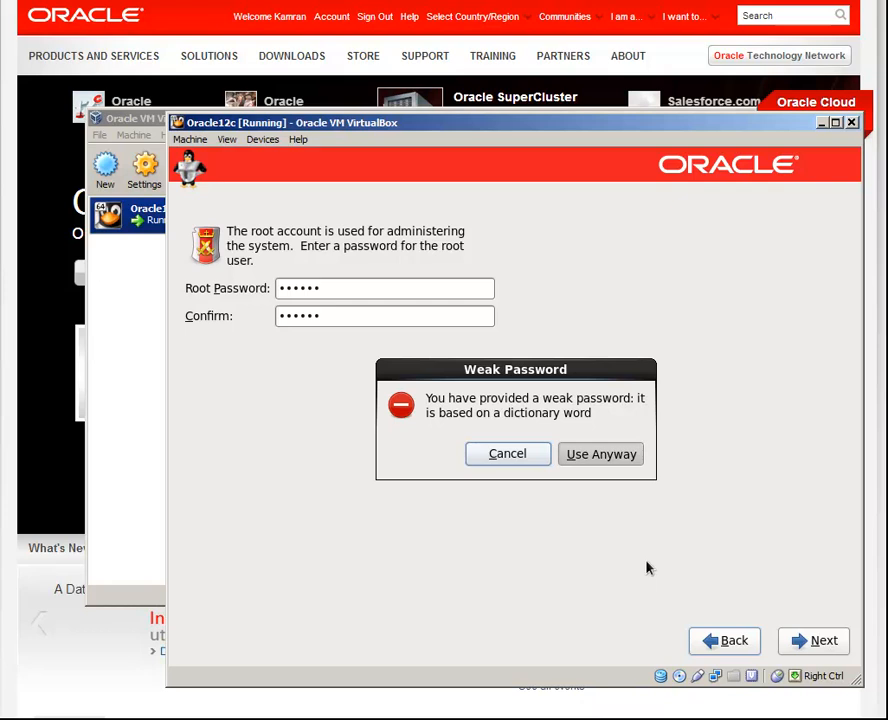
left_click(600, 454)
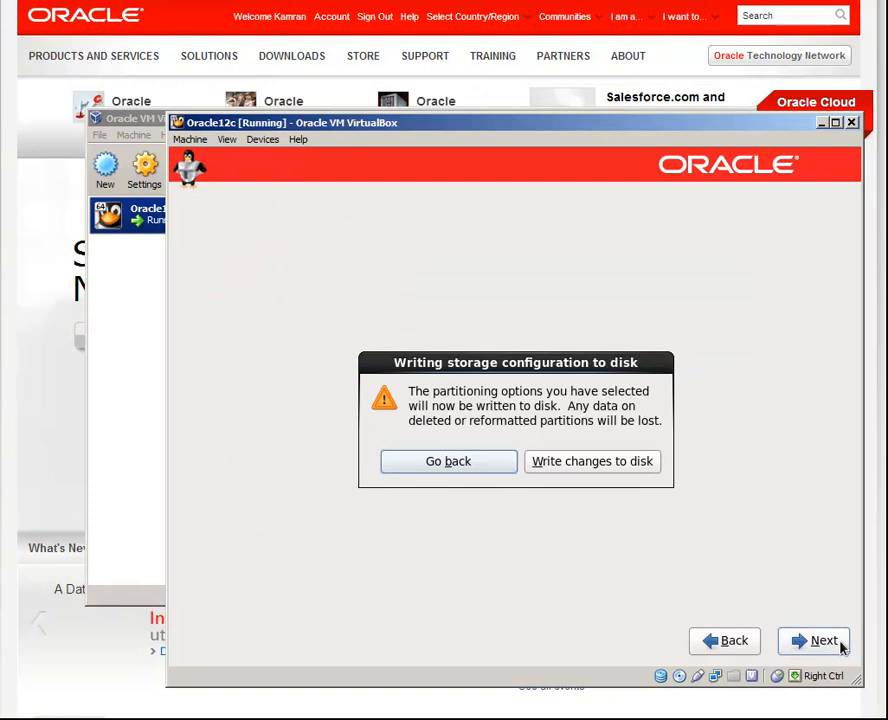
left_click(592, 460)
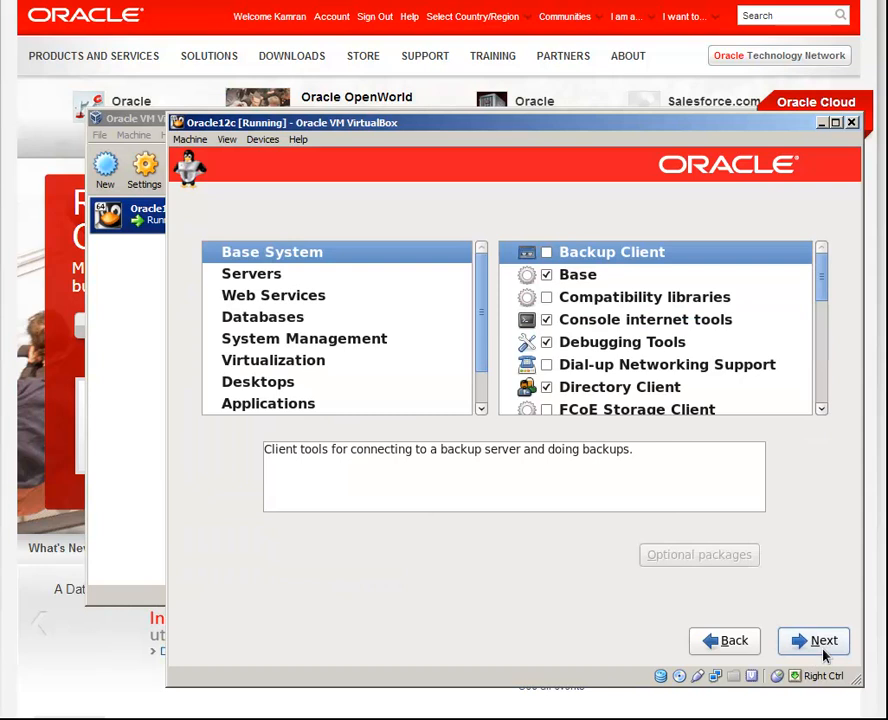
Review Debugging Tools optional packages and add ksh under Legacy UNIX compatibility
left_click(640, 296)
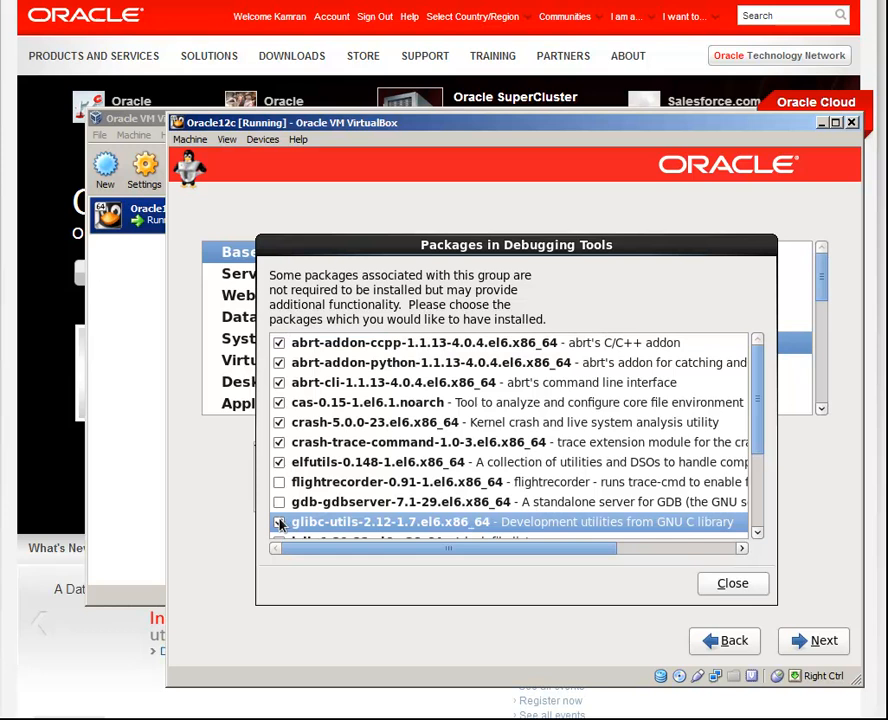
left_click(732, 584)
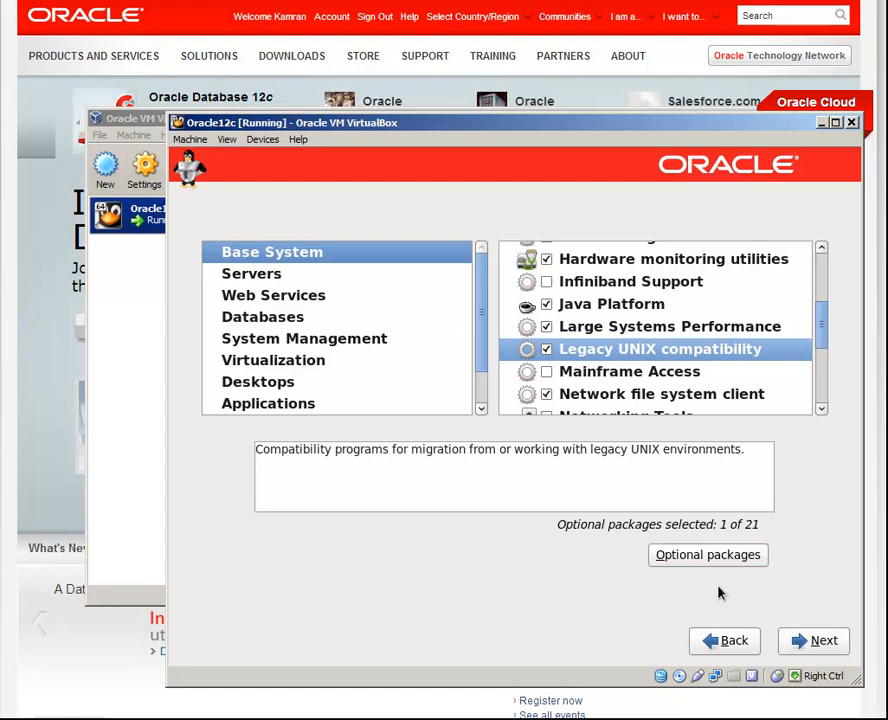
left_click(708, 556)
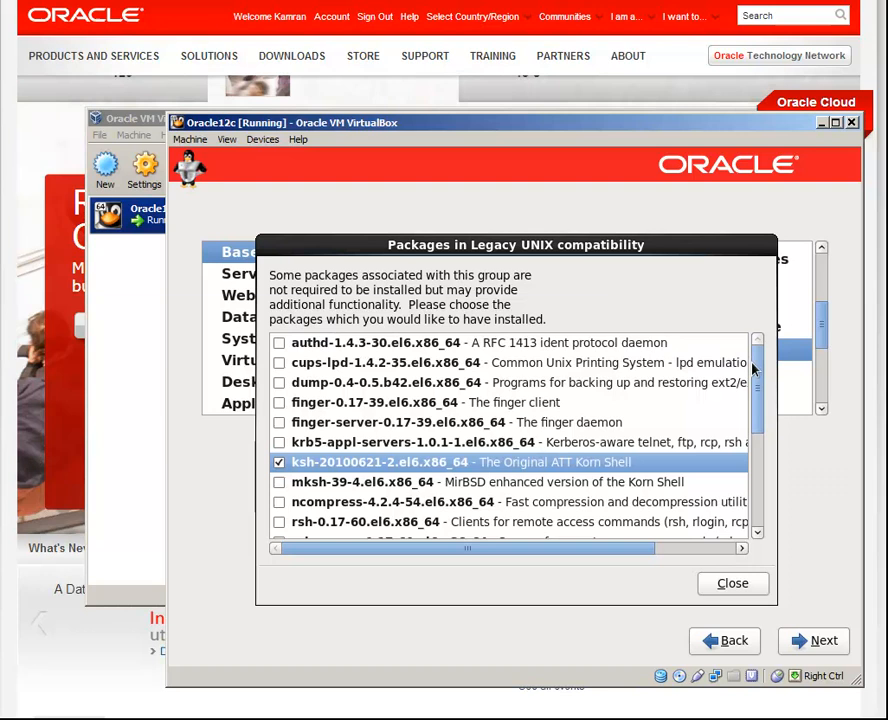
left_click(732, 584)
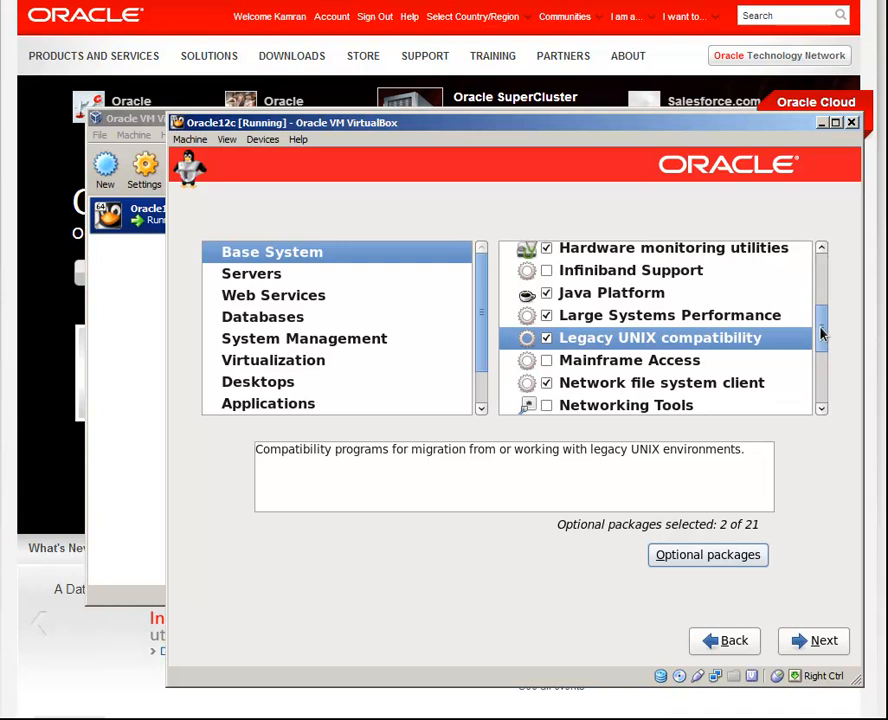
left_click(256, 380)
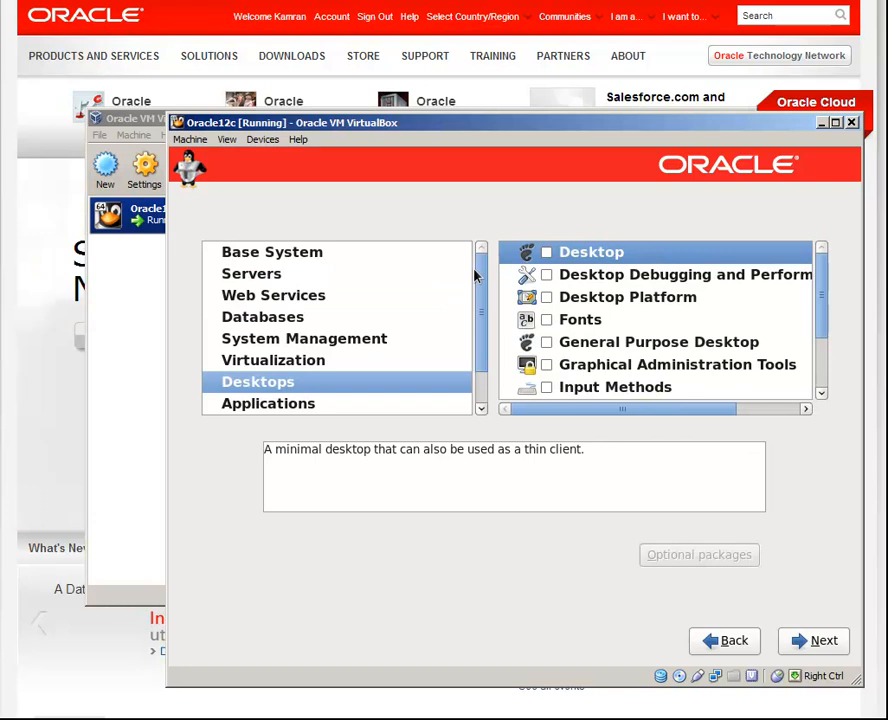
Tick Legacy X Window System compatibility and select its libXp, openmotif and xorg font packages
left_click(548, 342)
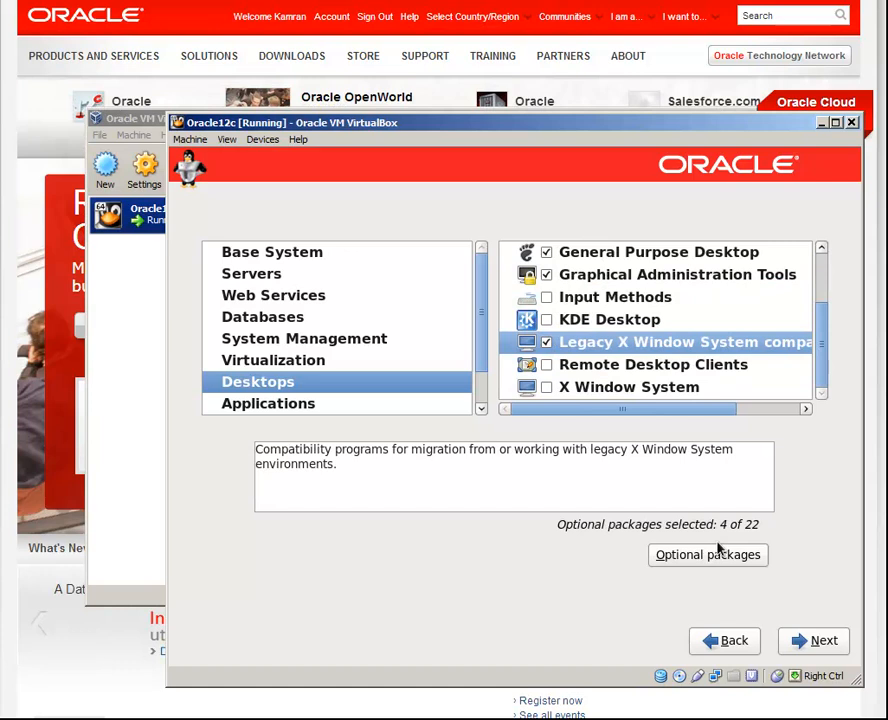
left_click(708, 556)
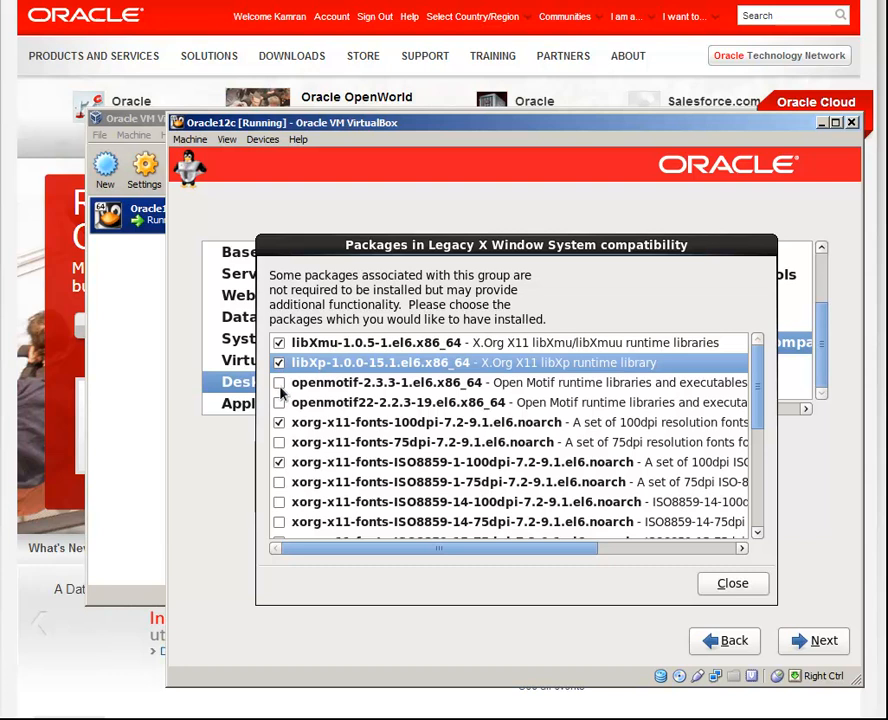
scroll("down", 3)
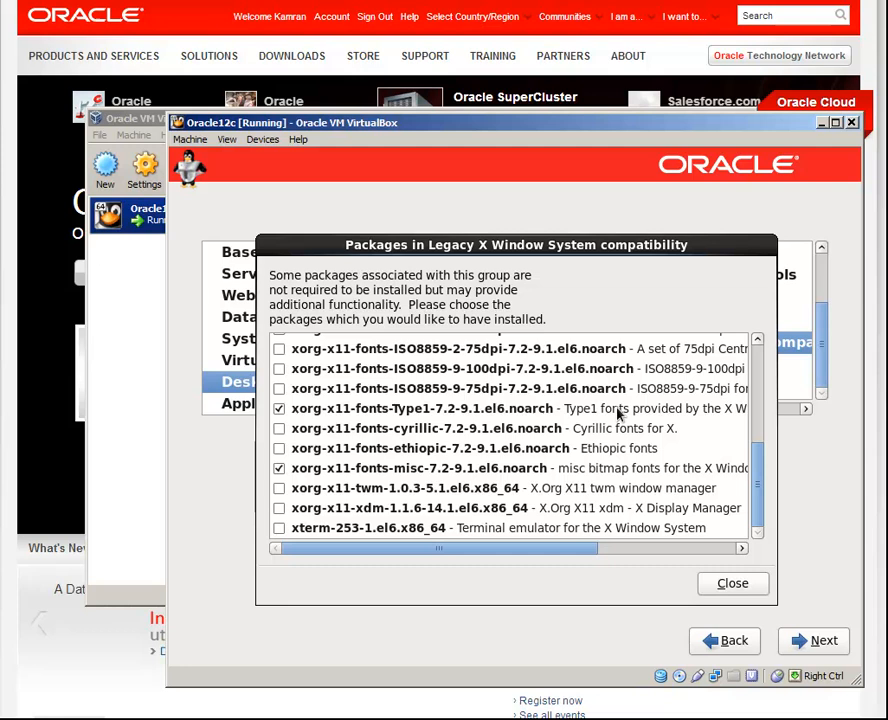
left_click(732, 584)
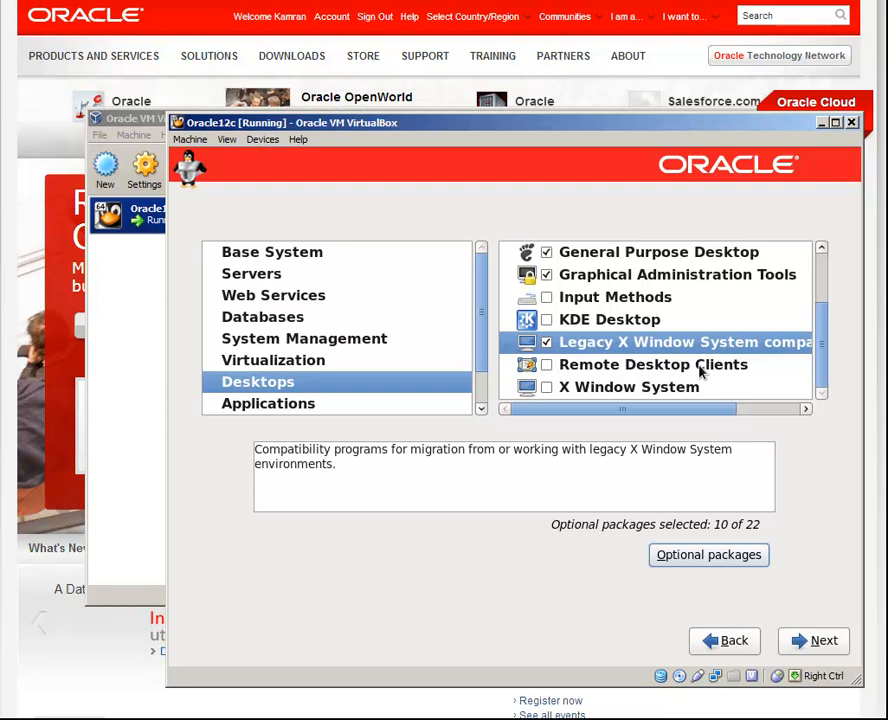
left_click(268, 404)
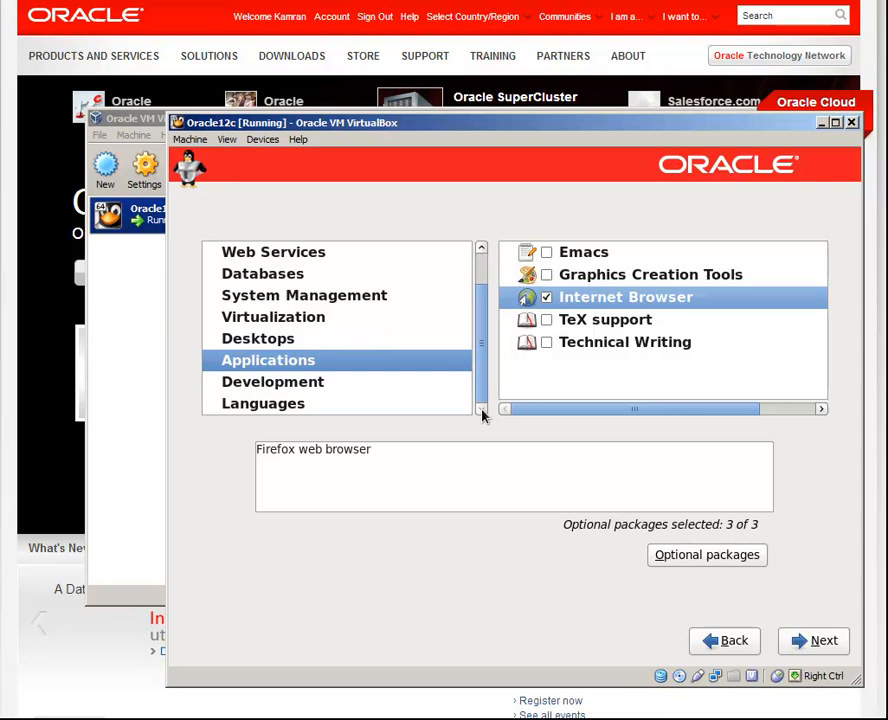
Pick the Additional Development and Development tools optional packages (24 of 43)
left_click(272, 380)
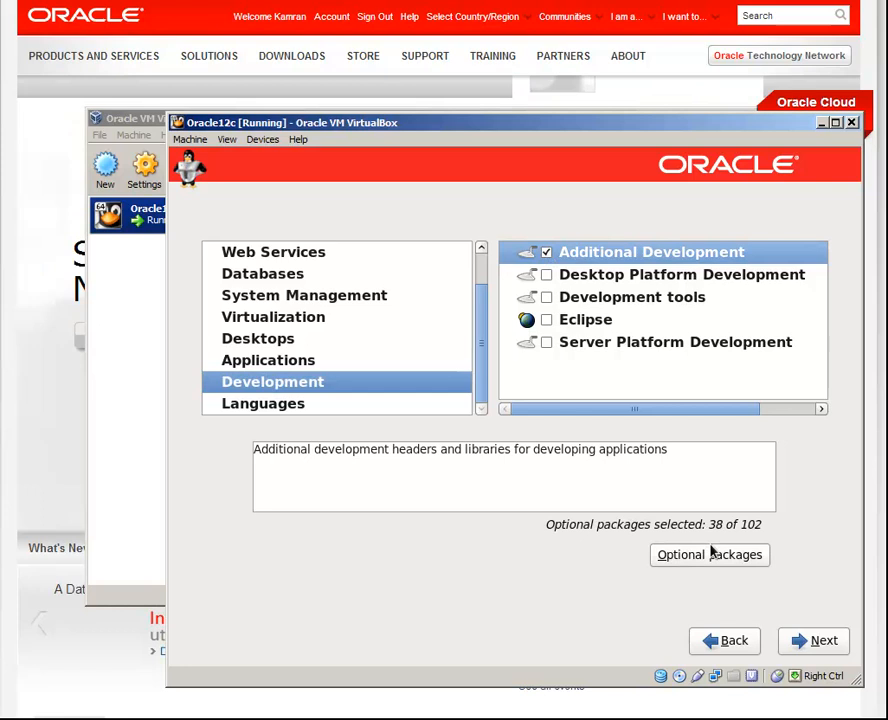
left_click(708, 556)
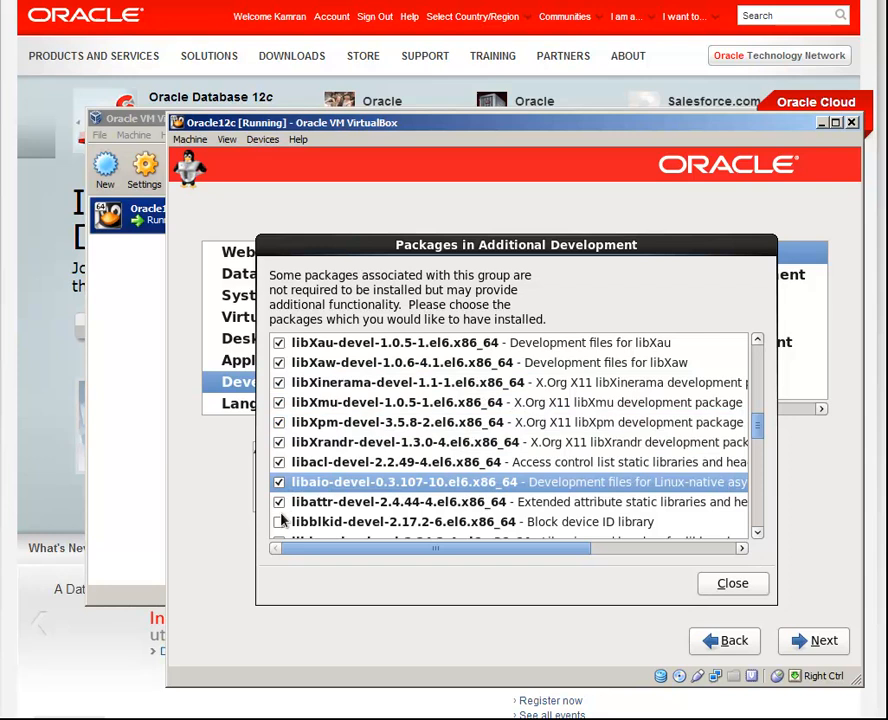
scroll("down", 3)
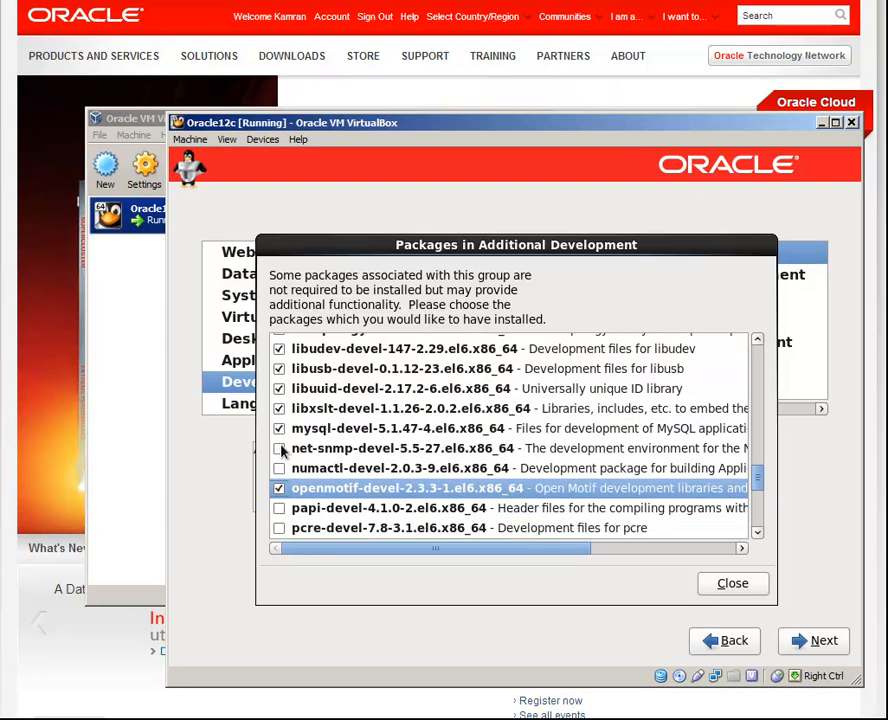
scroll("down", 3)
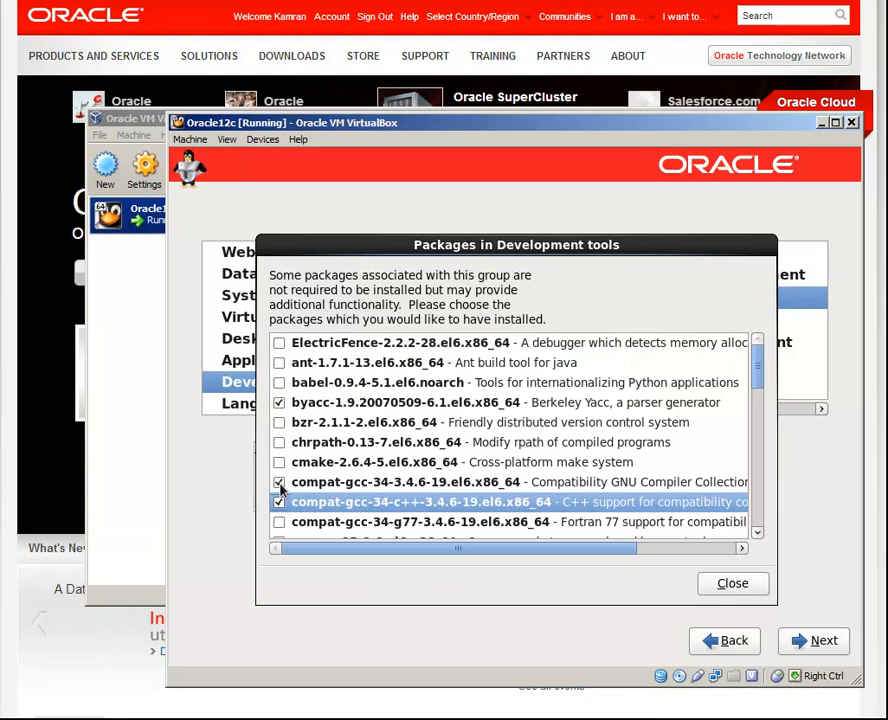
scroll("down", 3)
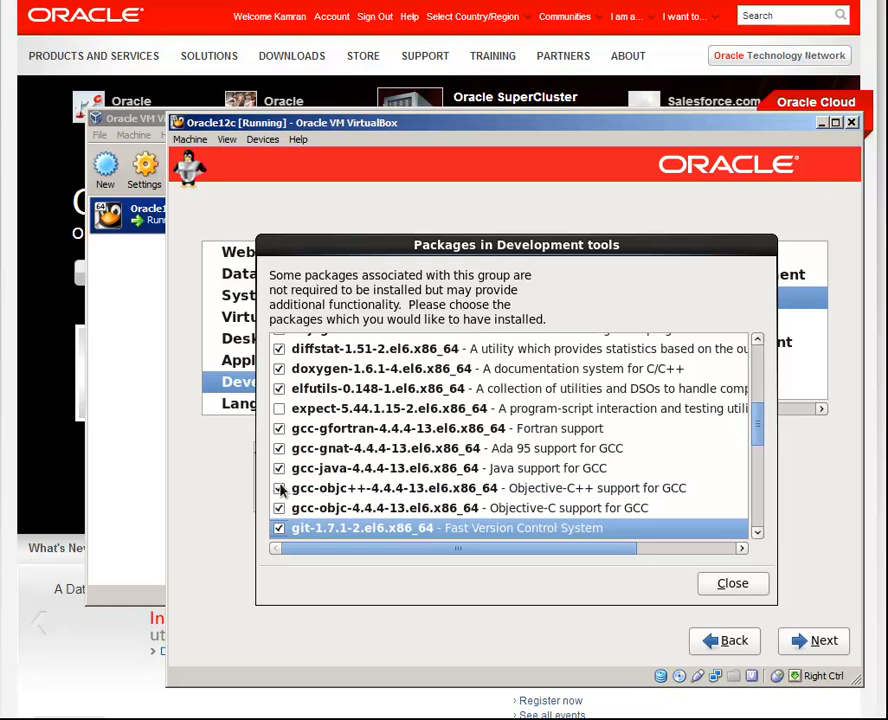
scroll("down", 3)
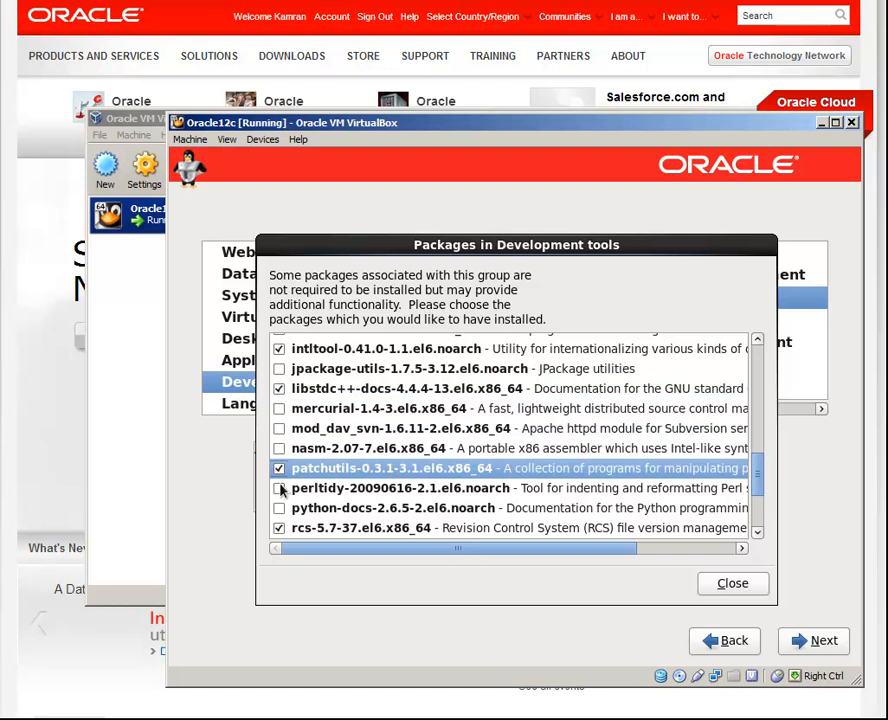
left_click(732, 584)
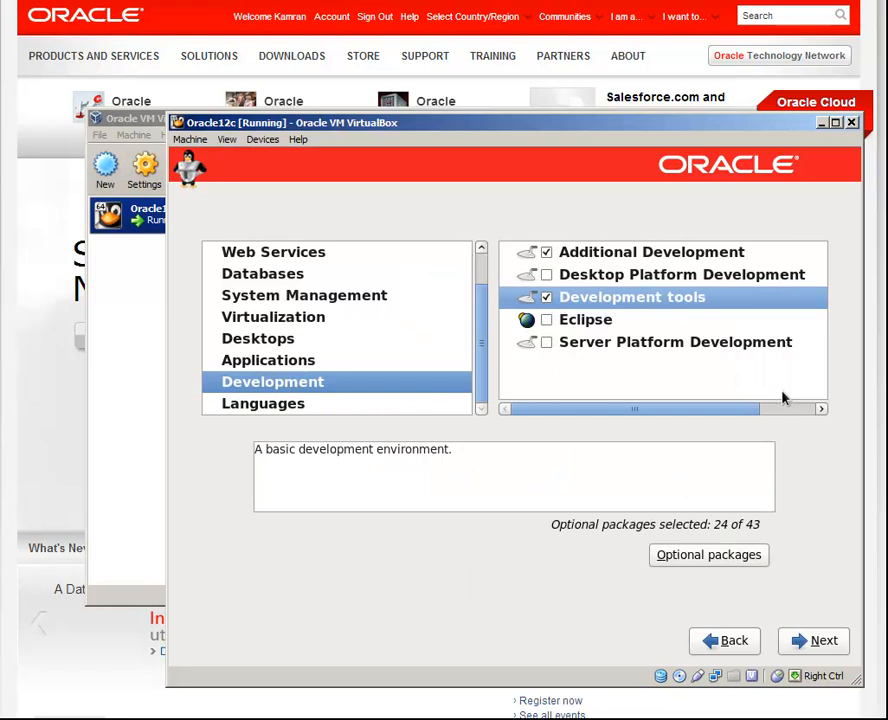
Install the chosen packages, reboot, and complete firstboot with the admin user and date/time
left_click(824, 640)
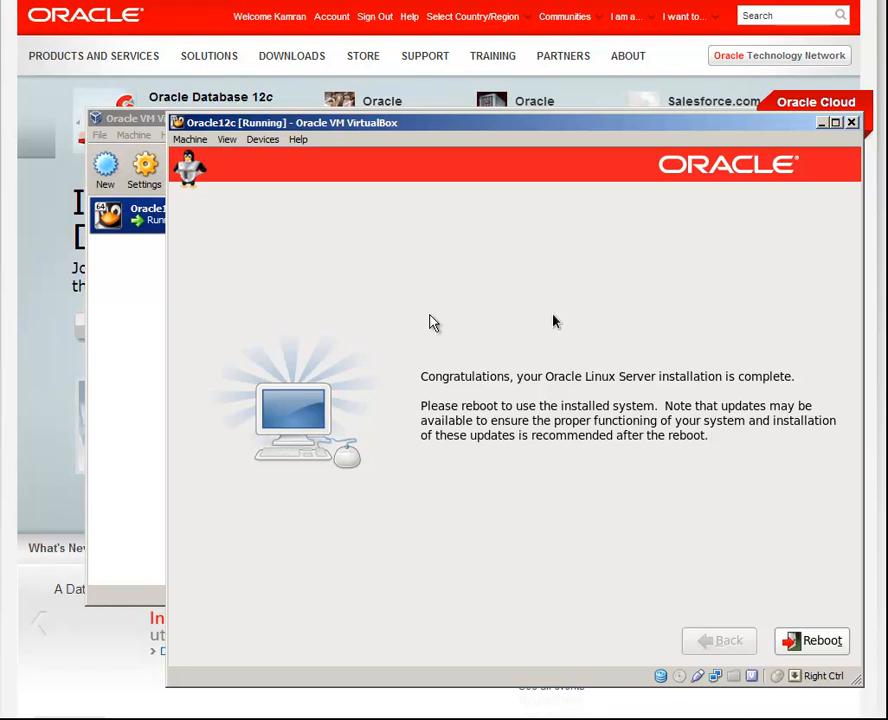
left_click(812, 640)
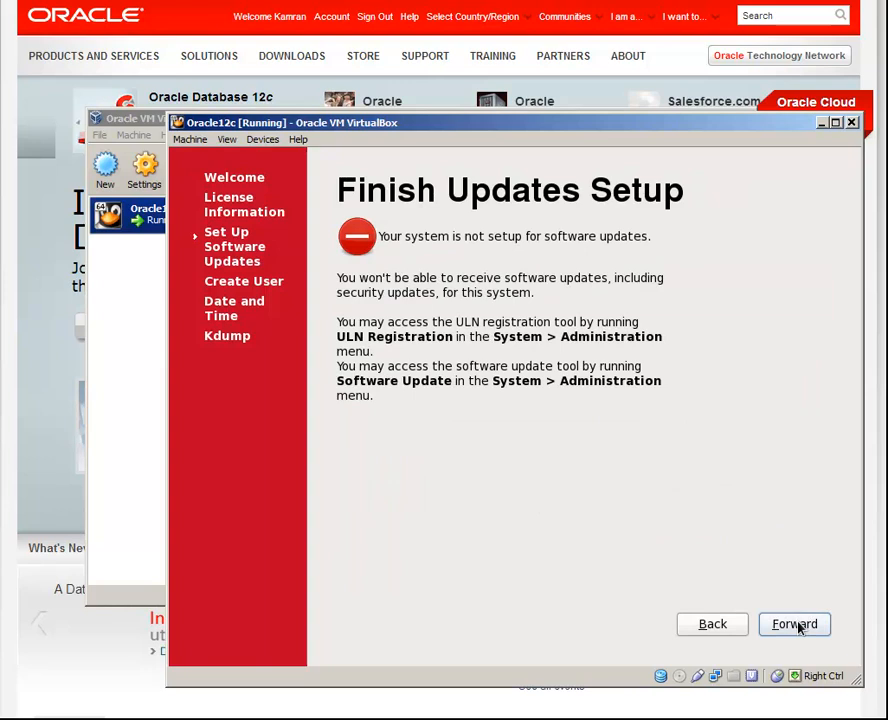
left_click(794, 624)
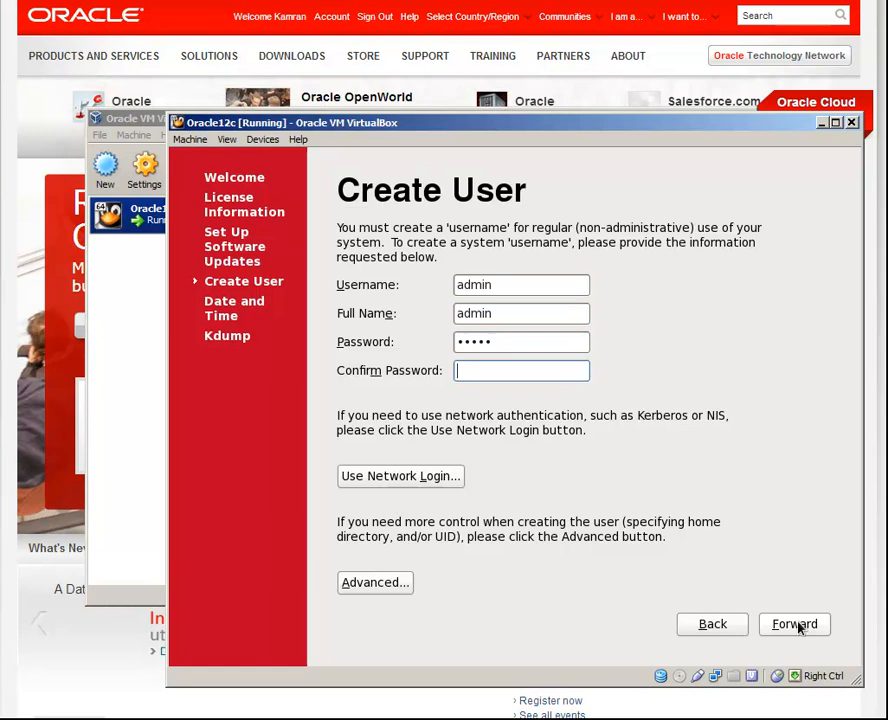
left_click(794, 624)
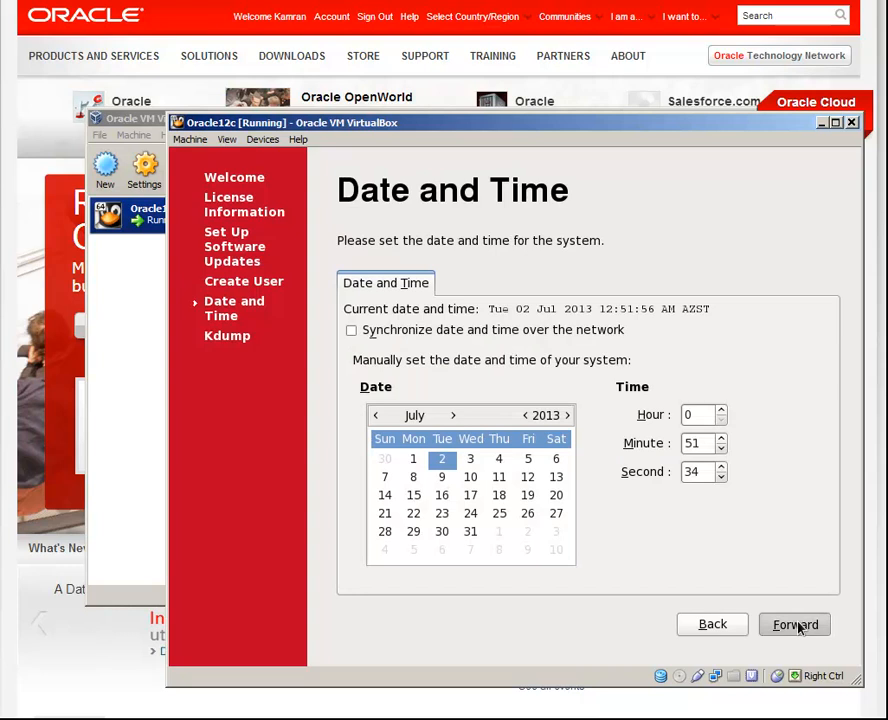
left_click(792, 624)
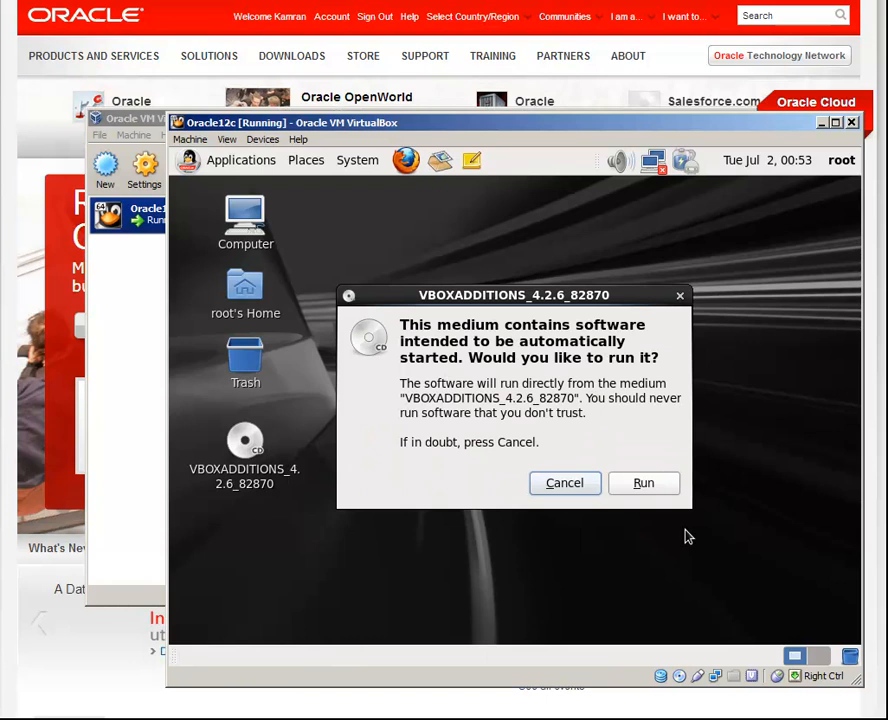
Run the VBOXADDITIONS autorun installer and close its terminal when finished
left_click(644, 482)
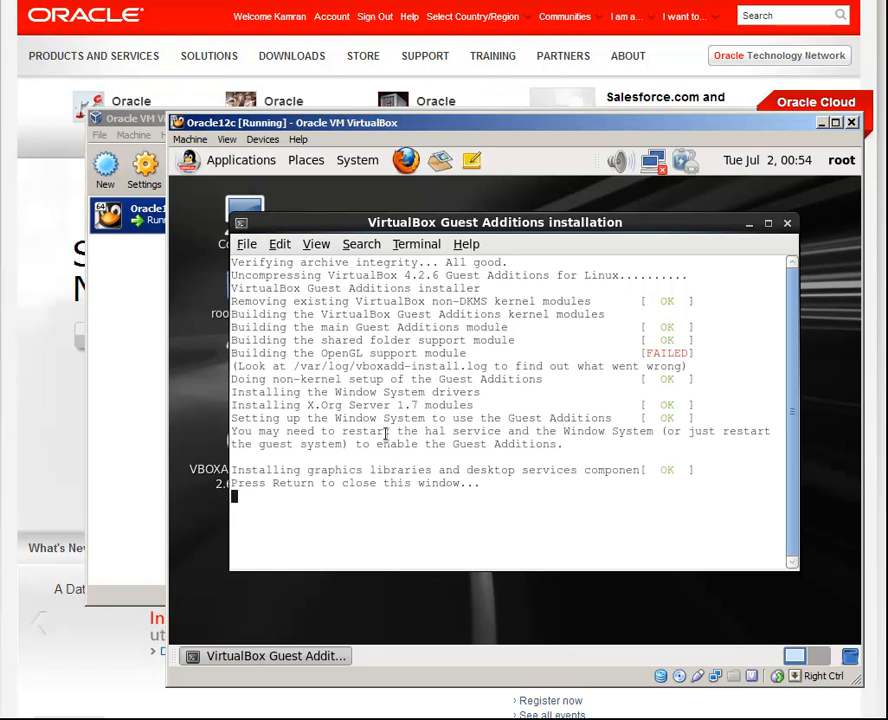
key("Return")
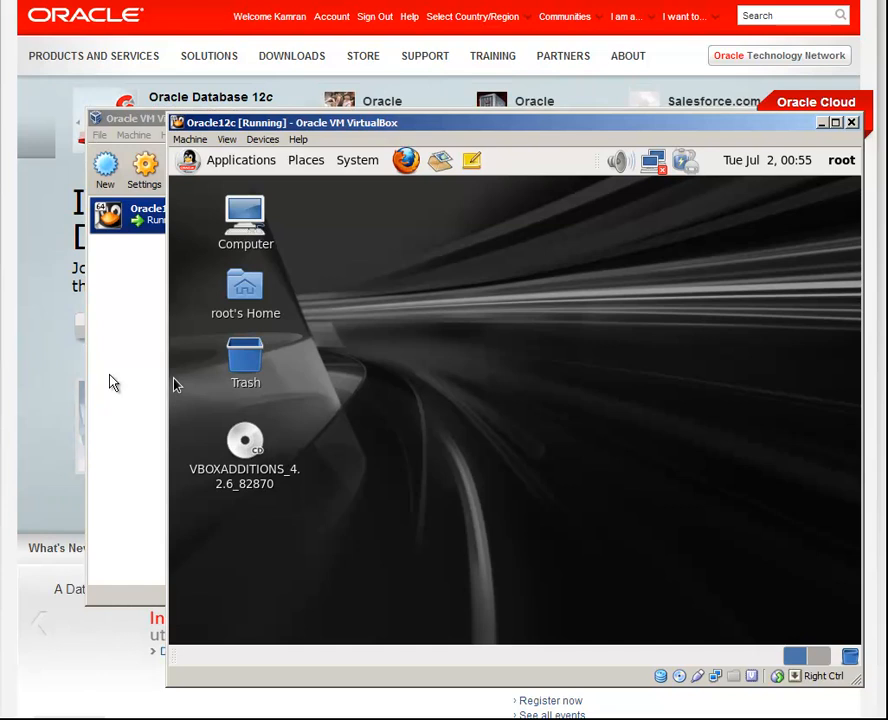
mouse_move(376, 392)
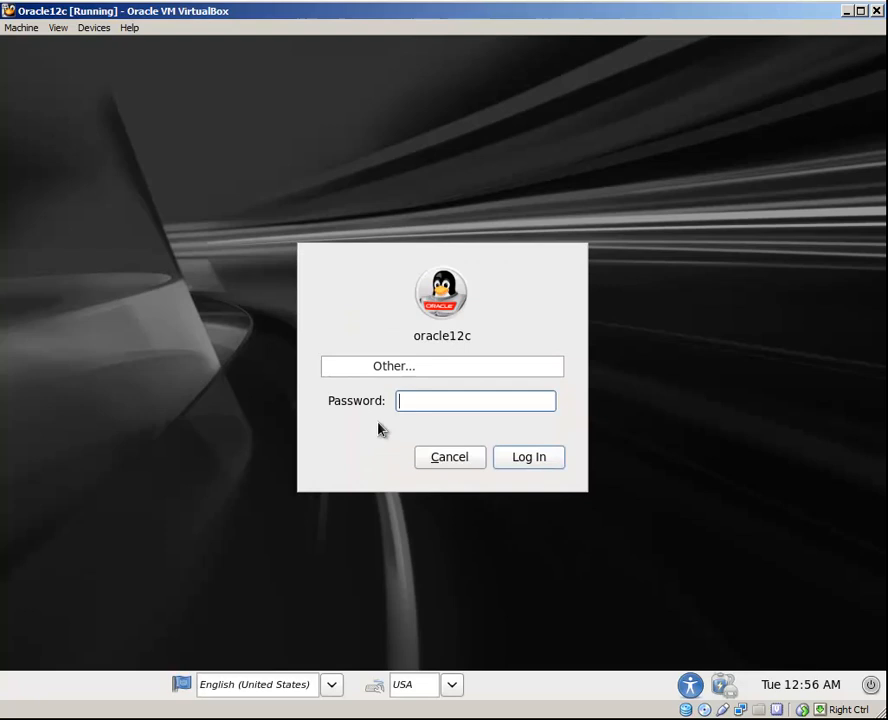
Log in to the oracle12c guest desktop with the user credentials
left_click(528, 456)
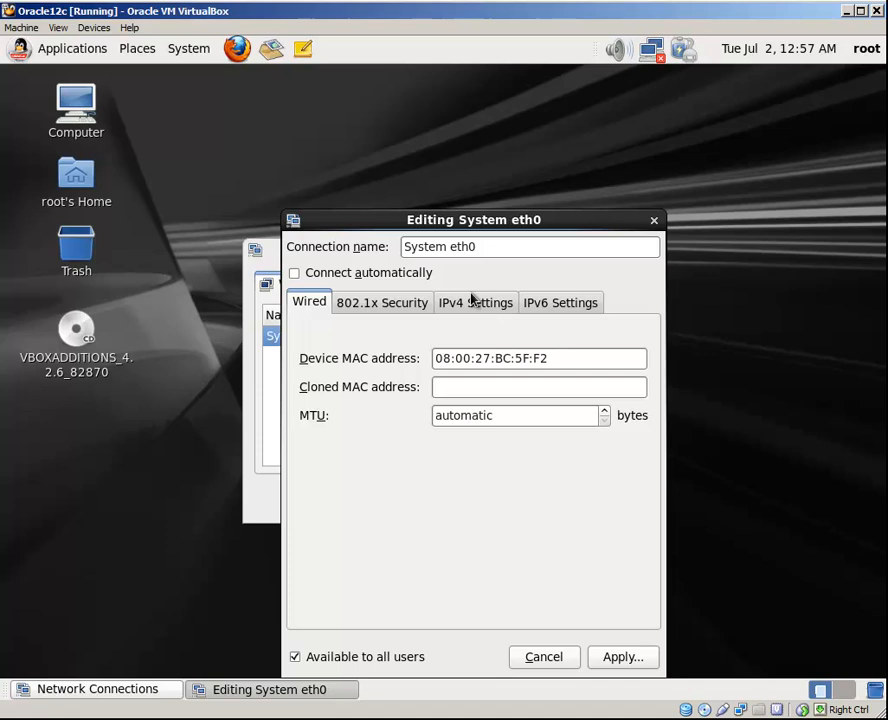
Set eth0 to manual IPv4 192.168.1.2/24 with gateway 192.168.1.1 and apply
left_click(476, 302)
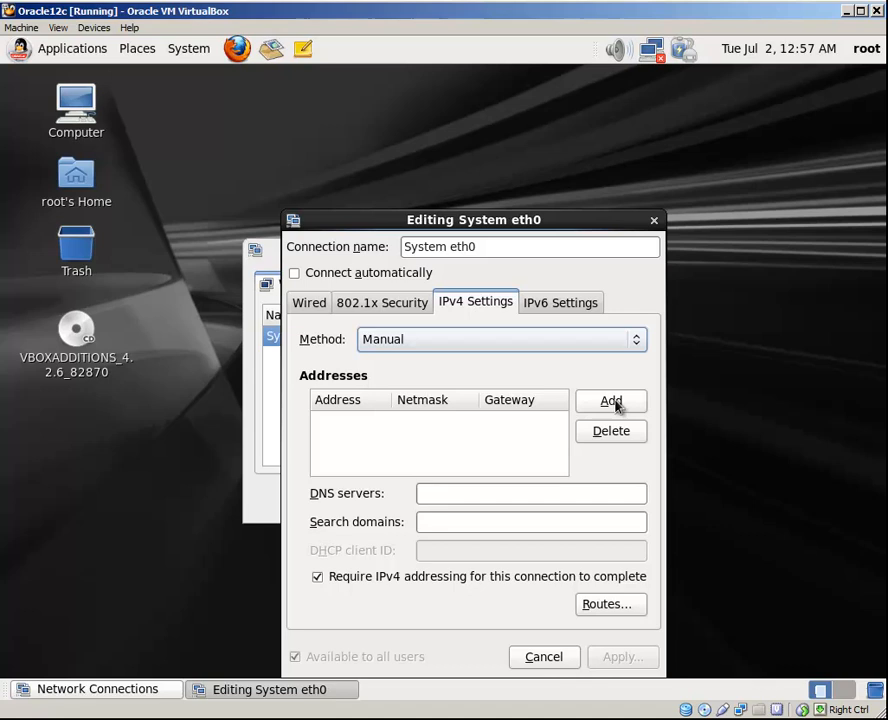
left_click(610, 400)
type("24")
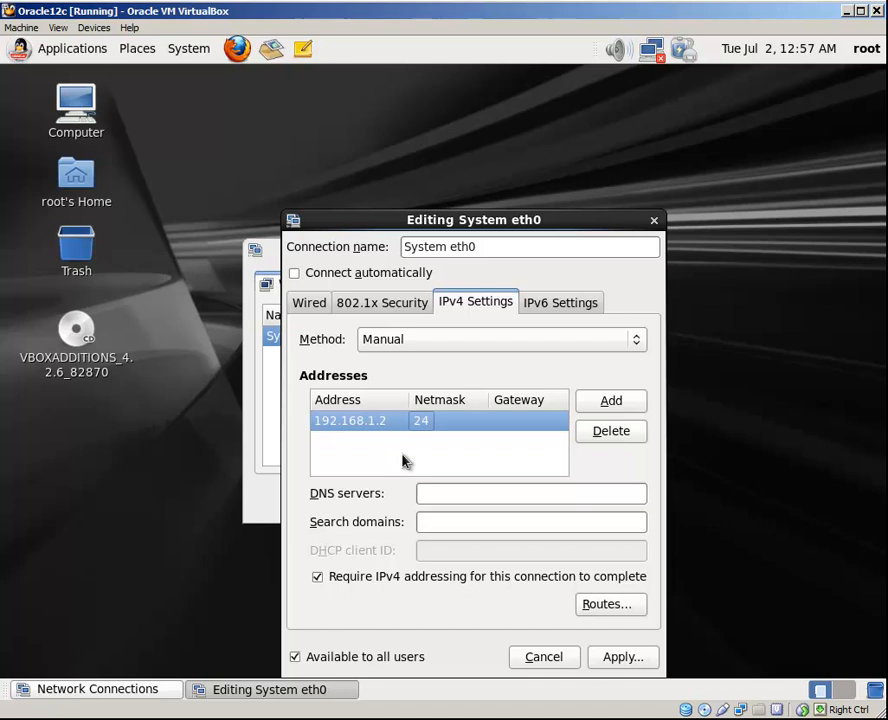
type("192.168.1.1")
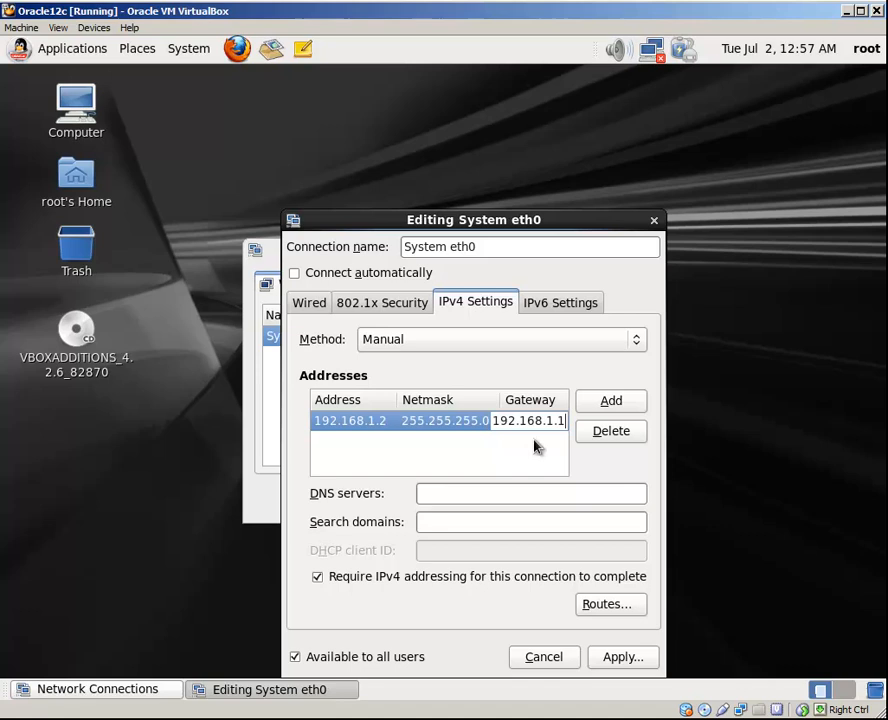
left_click(294, 272)
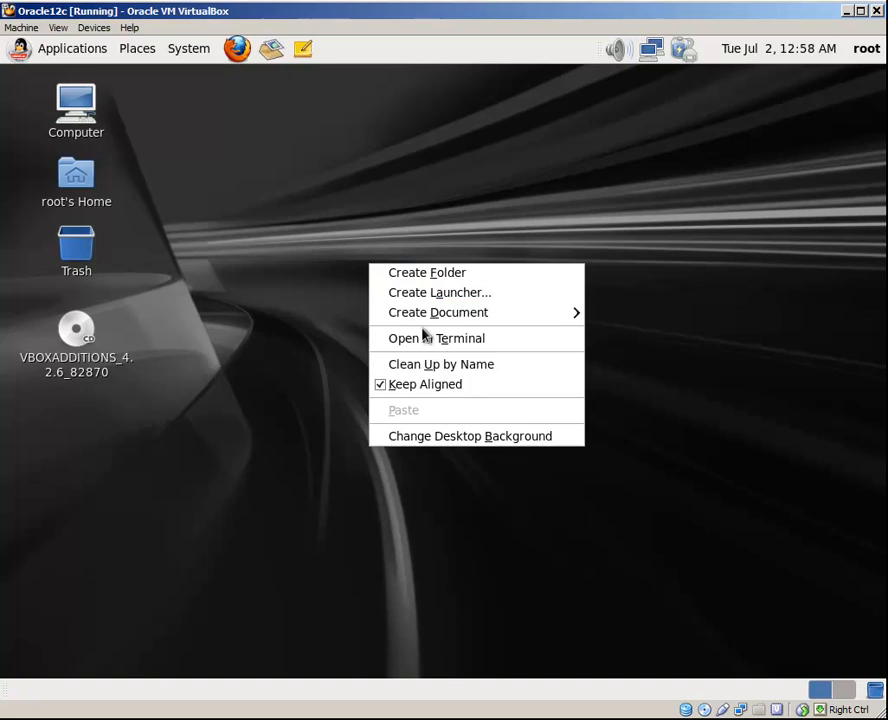
Confirm eth0 has 192.168.1.2/24 and /etc/hosts maps oracle12c in a guest terminal
left_click(434, 338)
type("ip addr")
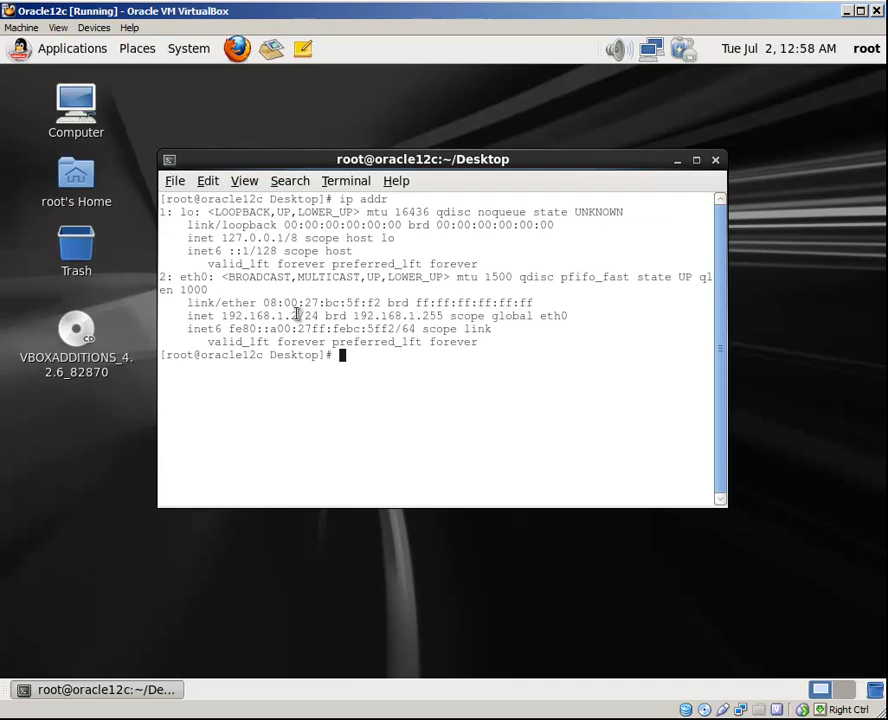
type("cat /etc/hosts")
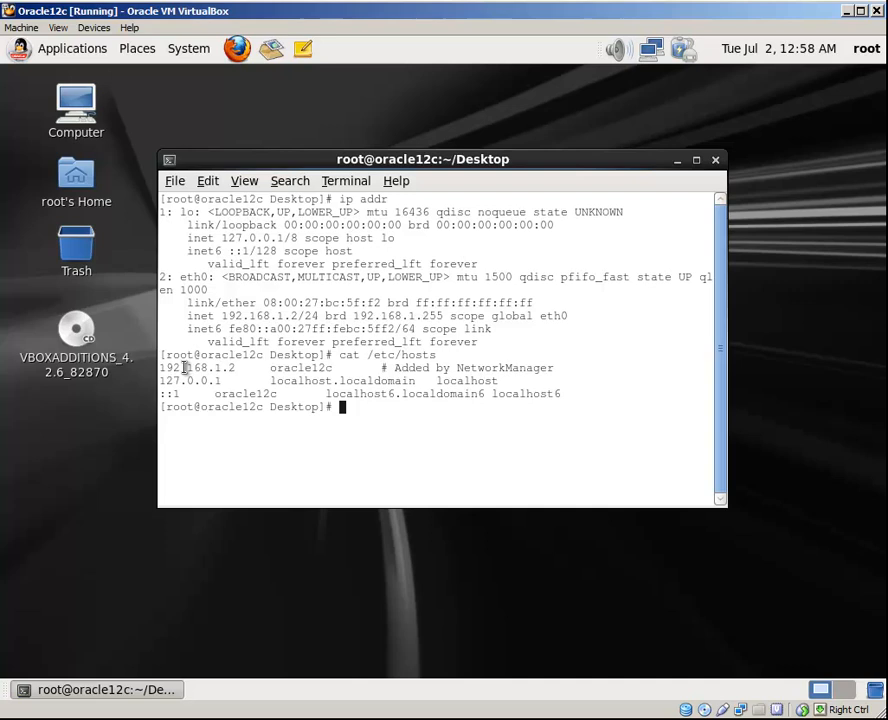
mouse_move(284, 188)
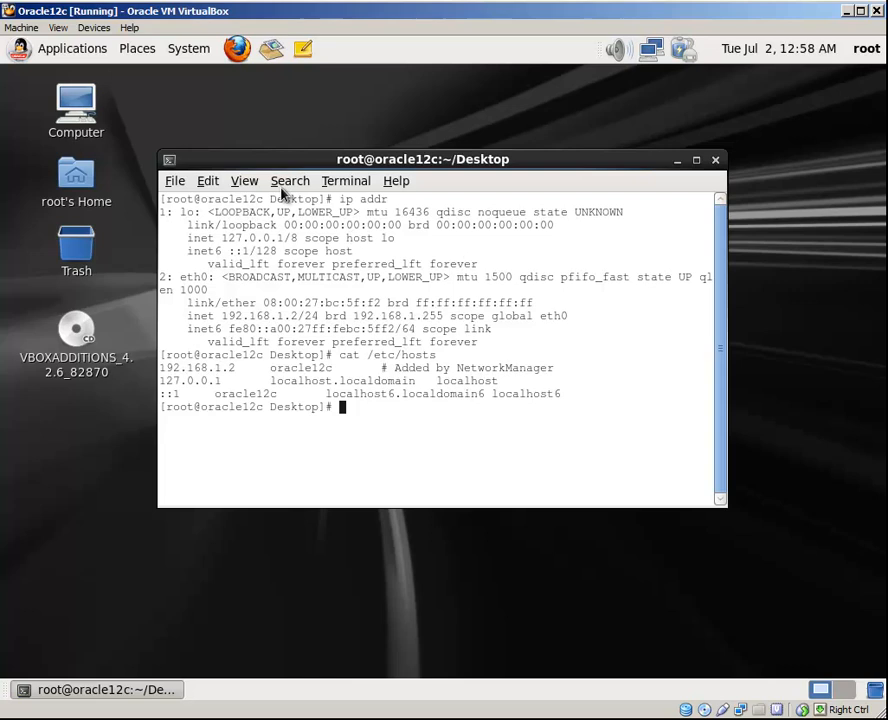
left_click(722, 160)
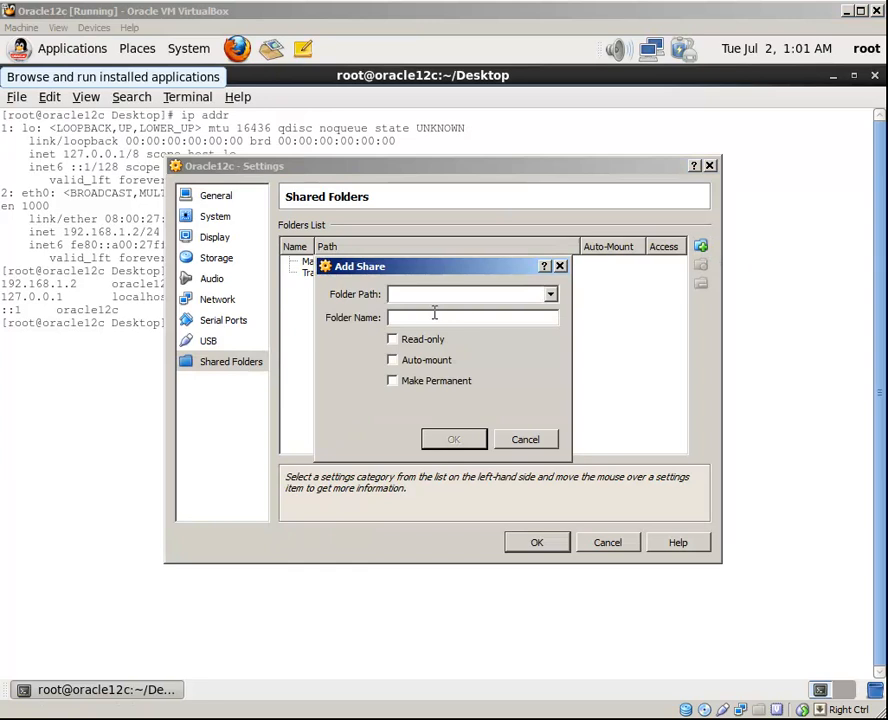
Add the host folder as a shared folder for the Oracle12c virtual machine
left_click(454, 440)
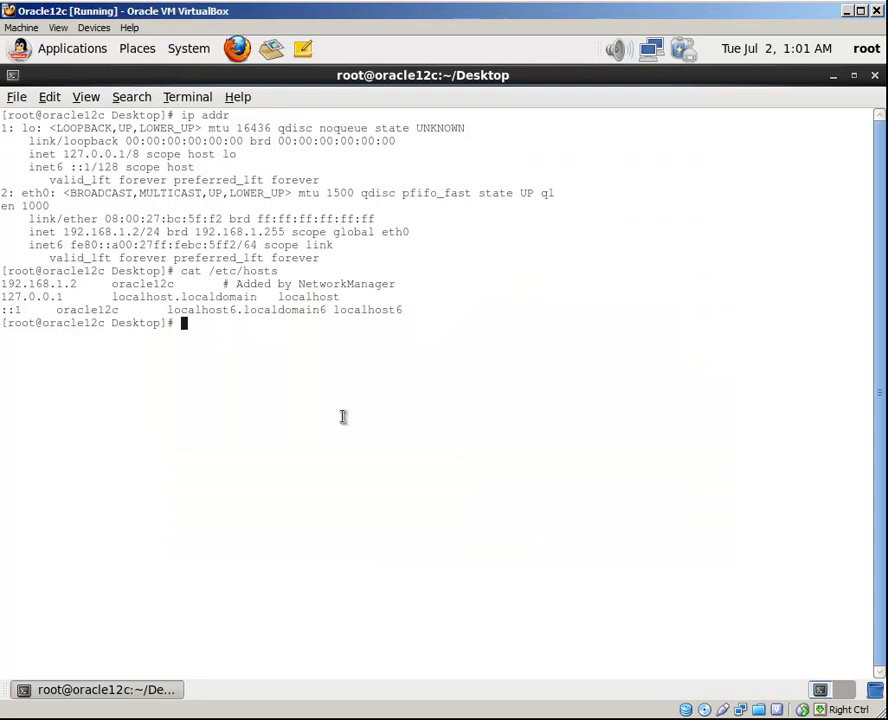
Mount the Oracle_12c vboxsf share at /shared_folder and copy the linuxamd64_12c_database zips
type("cd /")
type("mkdir shared_folder")
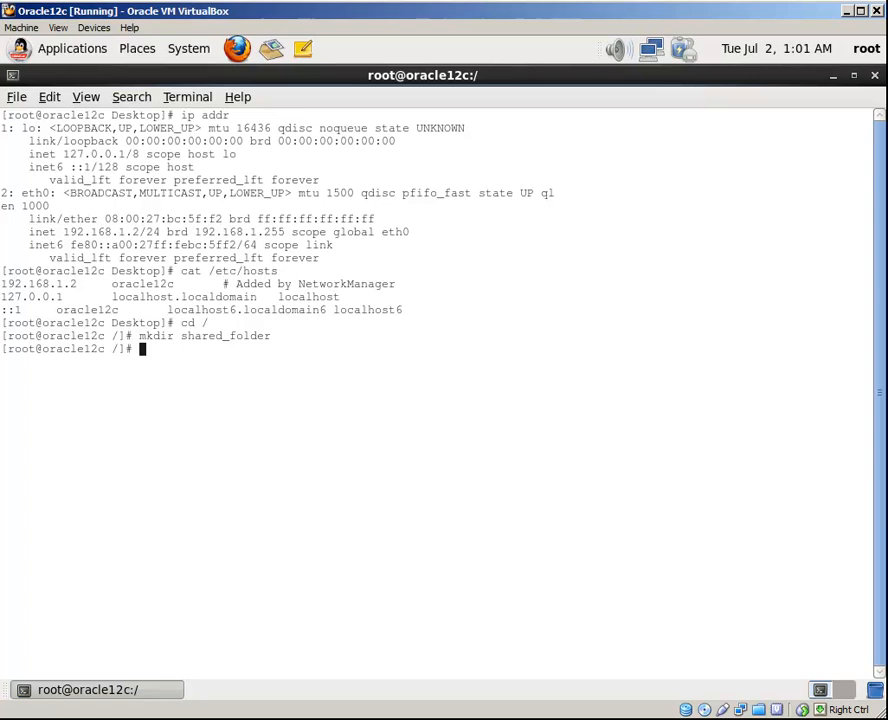
type("mount -t vboxsf Oracle_12c /shared_folder/")
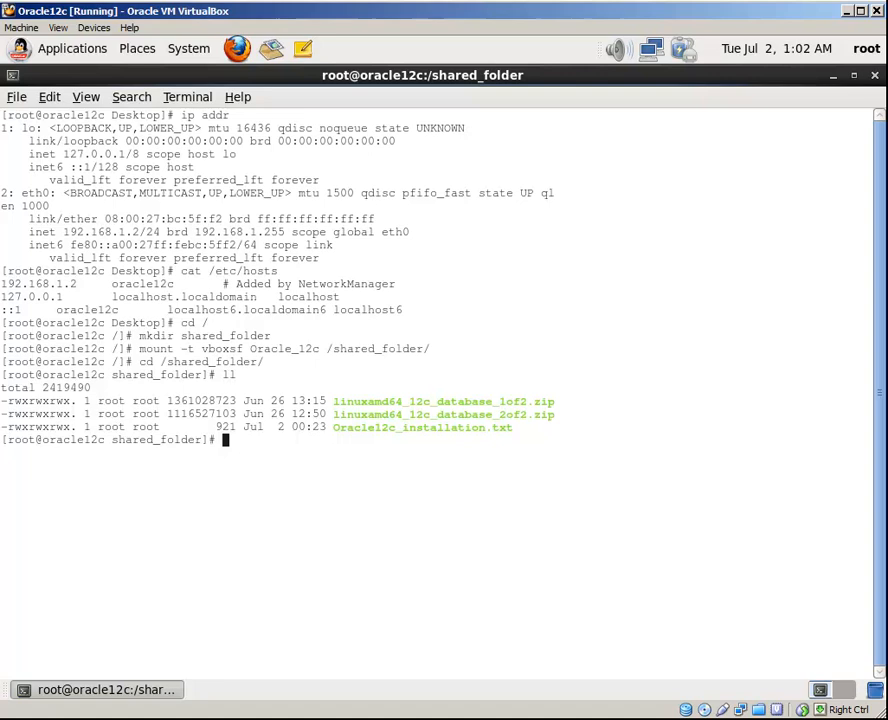
type("cp linuxamd64_12c_database_")
type("more Oracle12c_installation.txt")
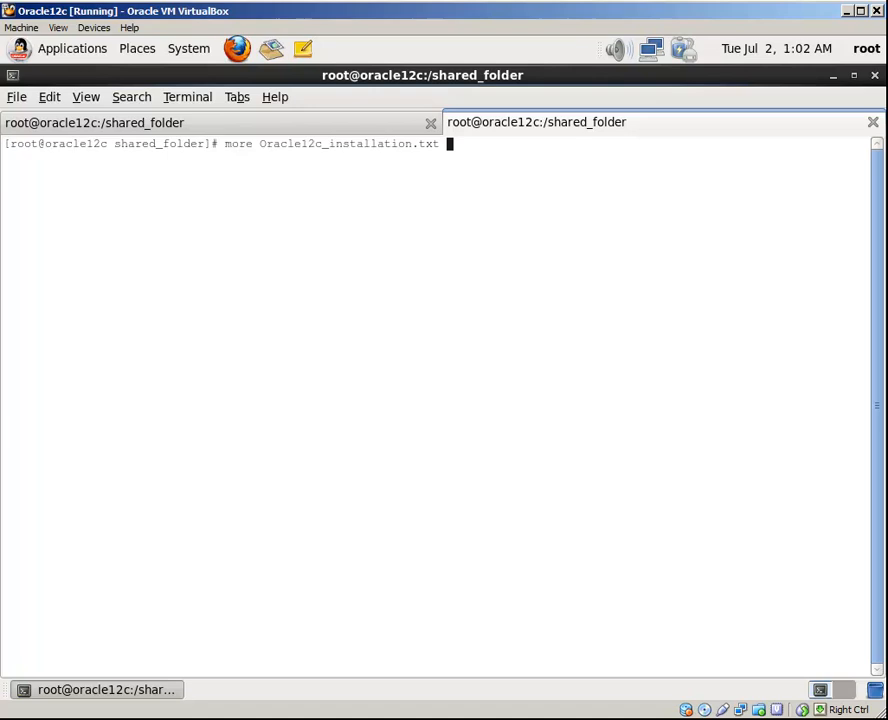
Read Oracle12c_installation.txt with more and edit /etc/security/limits.conf in vi
key("Return")
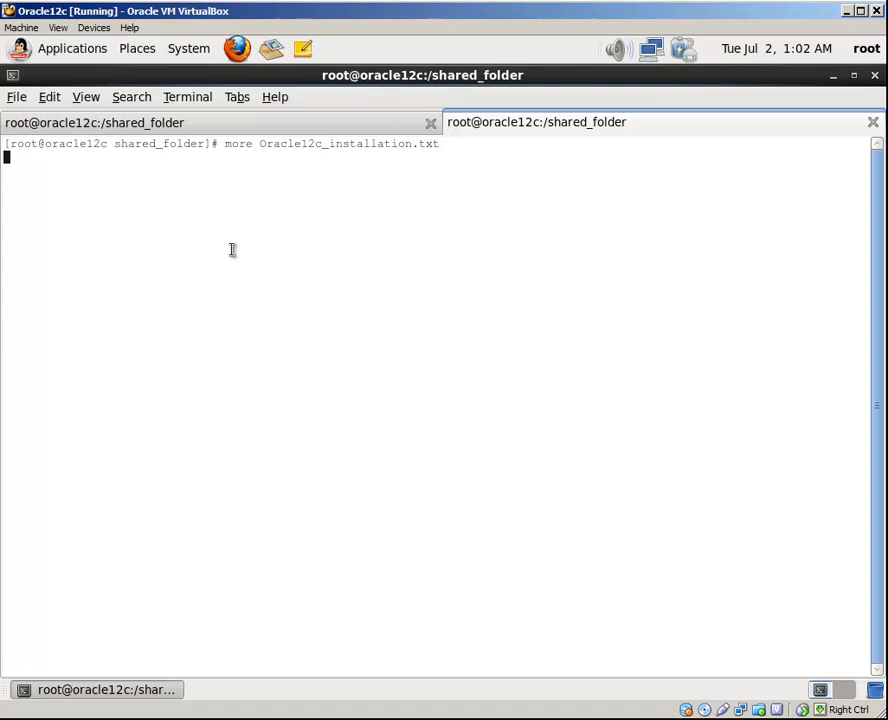
key("Return")
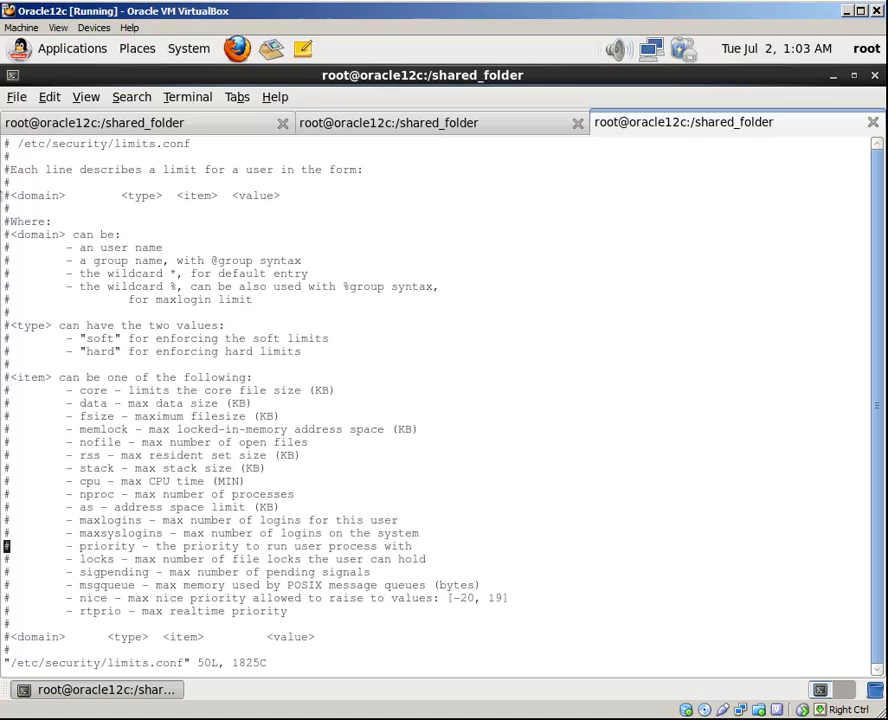
scroll("down", 3)
type("vi /etc/sysctl.conf")
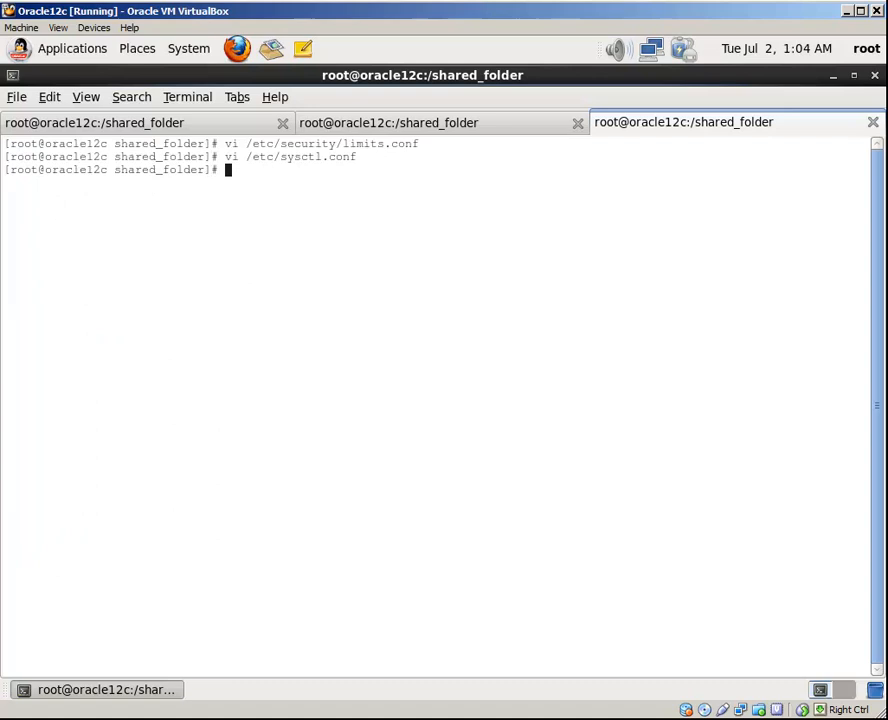
Reload the kernel parameters with /sbin/sysctl -p after saving sysctl.conf
type("/sbin/sysctl -p")
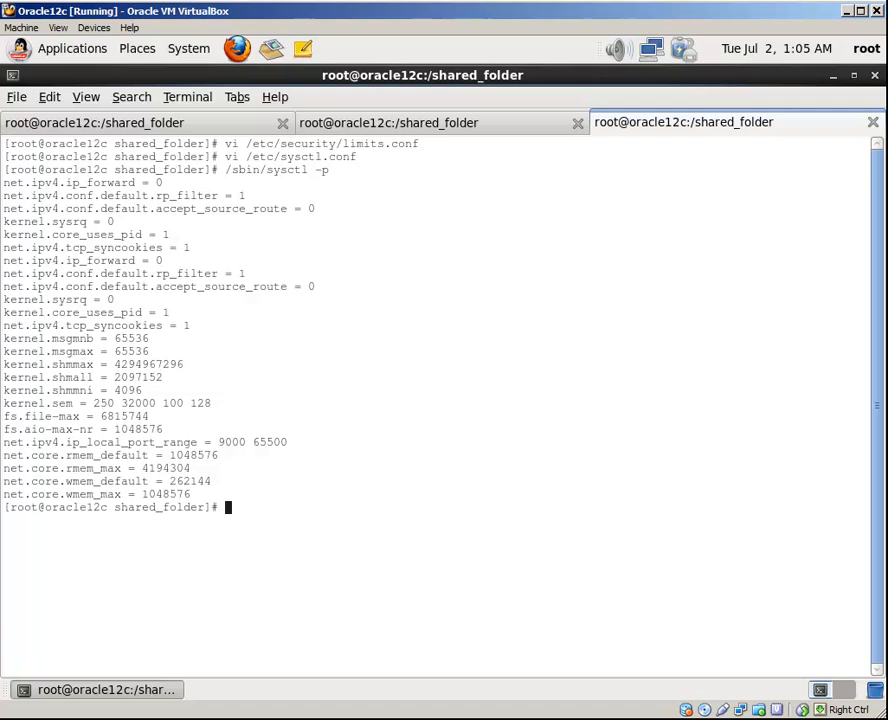
Create the oinstall and dba groups and oracle user, then enter the unpacked database directory in /tmp
type("groupadd oinstall")
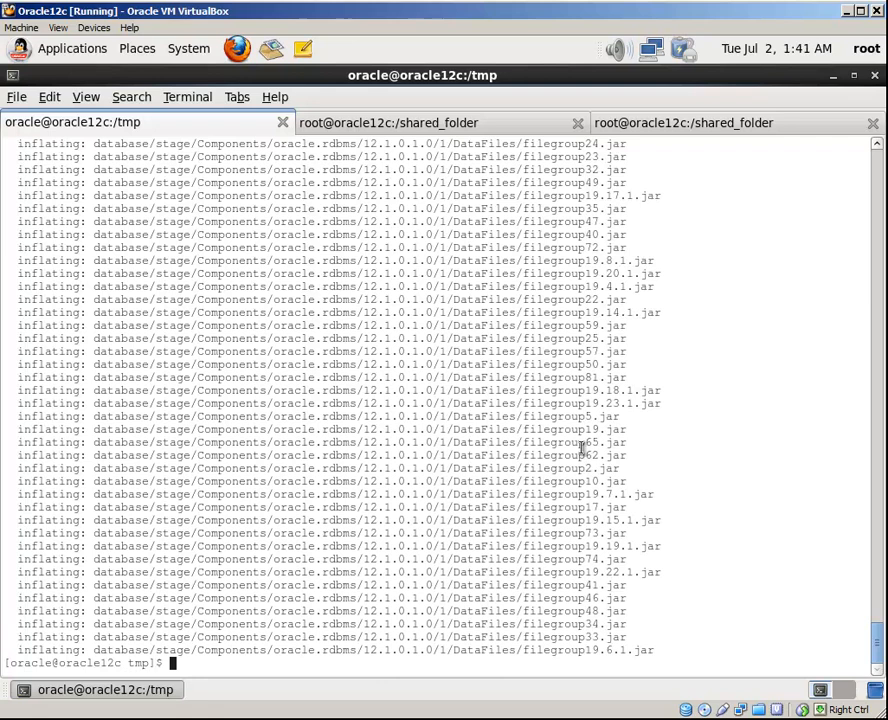
type("cd da")
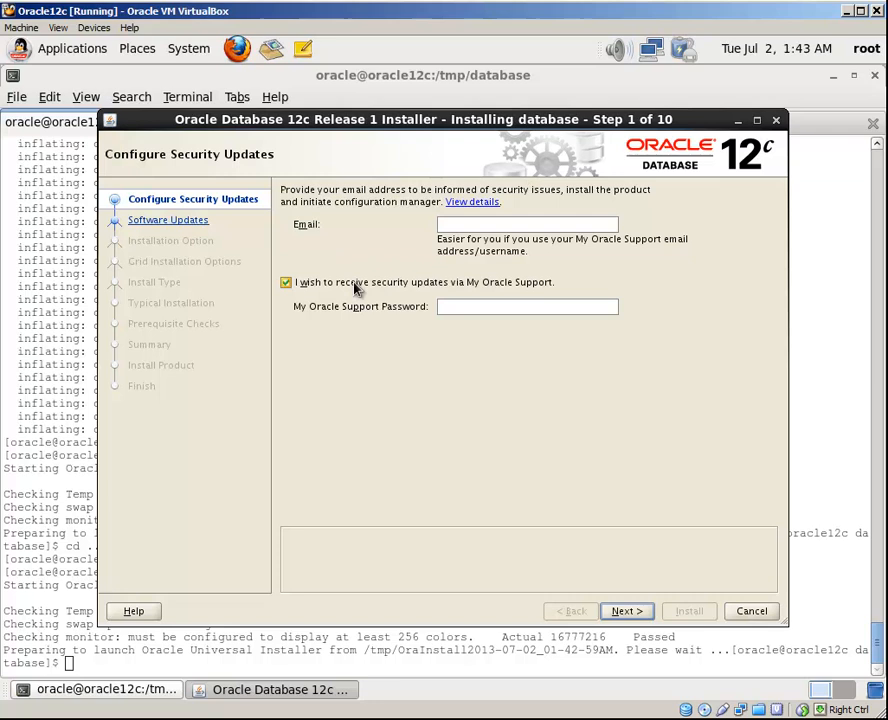
Skip updates, choose software-only Enterprise Edition, accept default locations and dba privileged groups
left_click(620, 612)
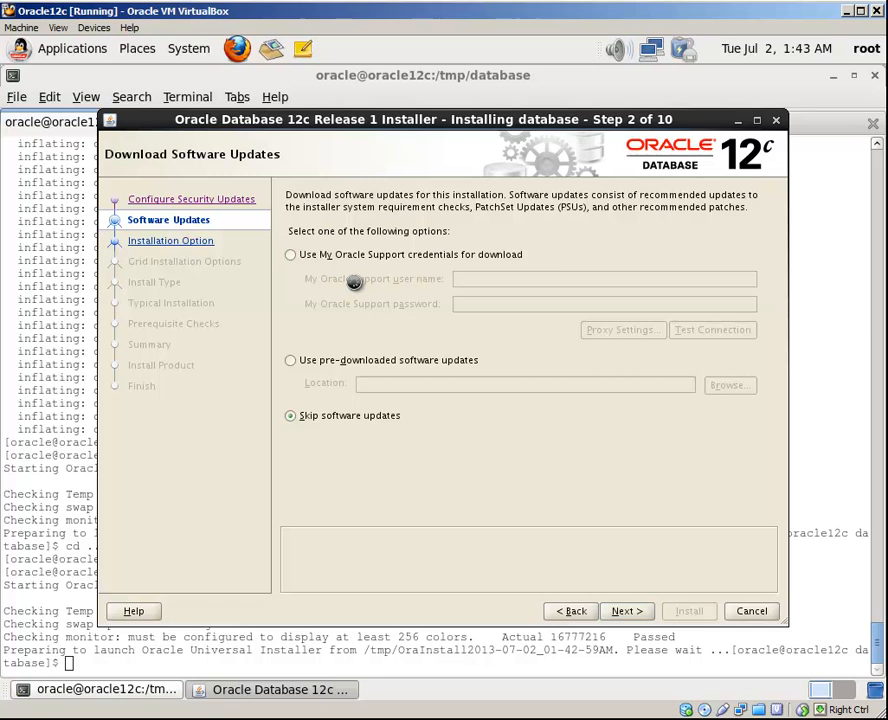
left_click(616, 612)
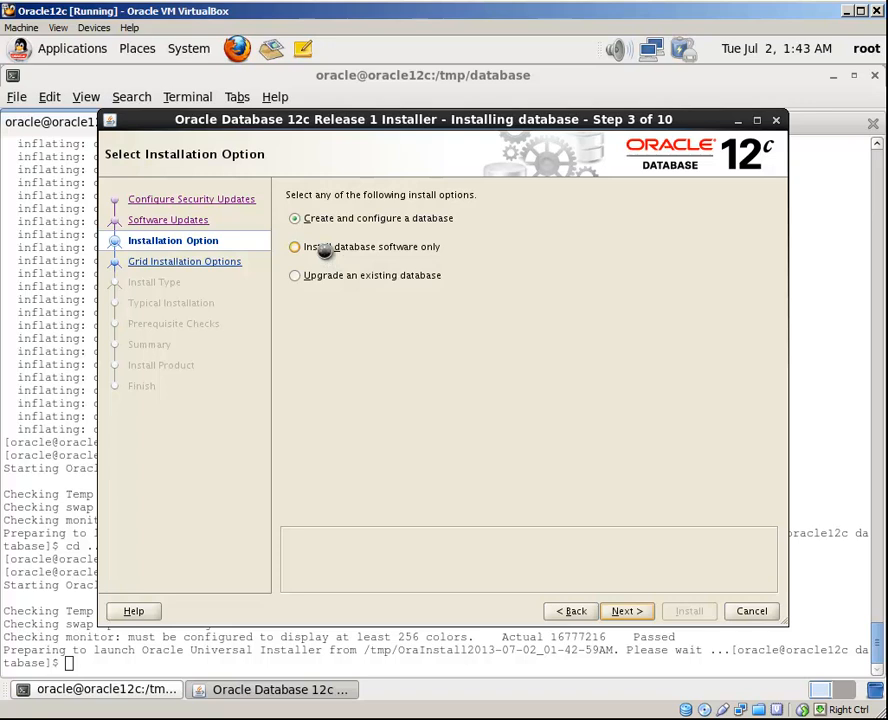
left_click(626, 612)
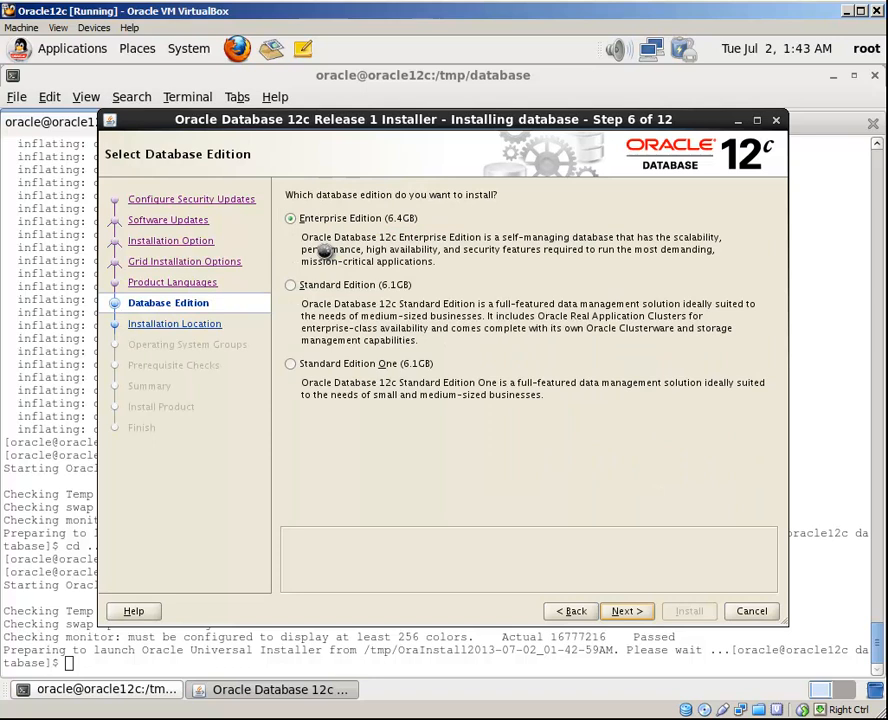
left_click(626, 612)
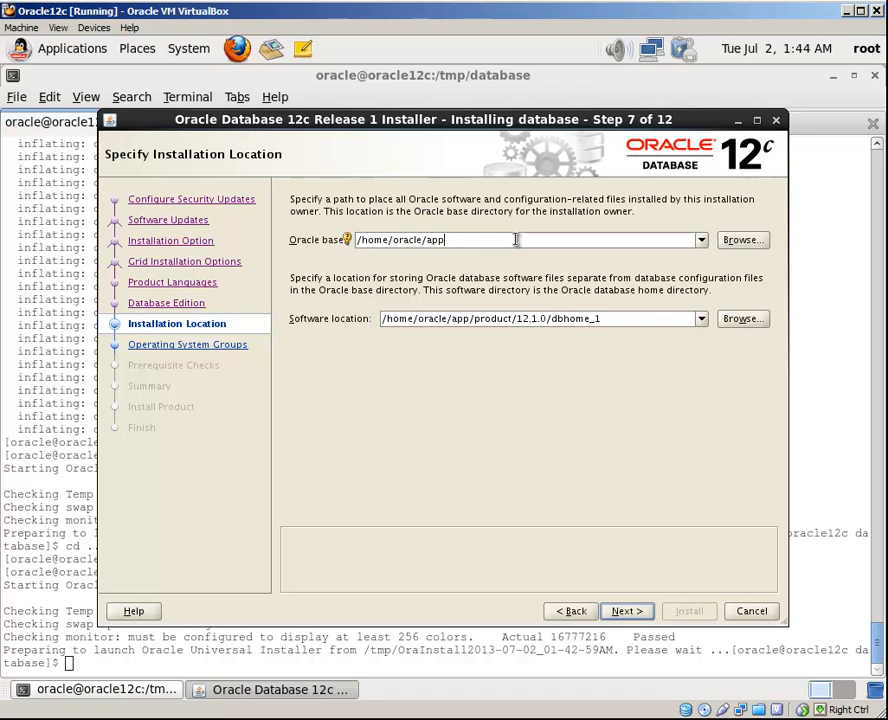
left_click(616, 612)
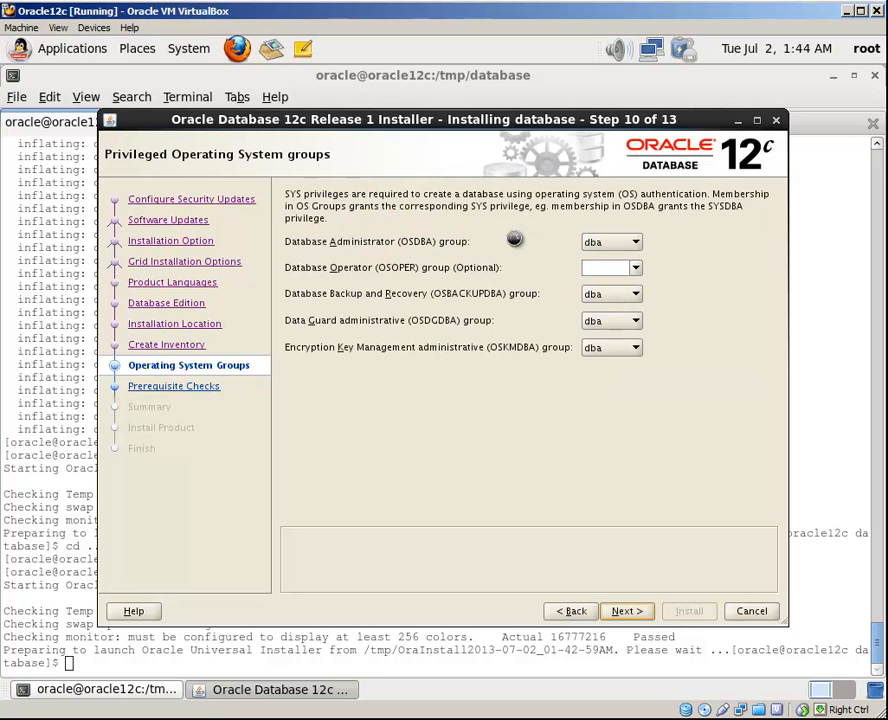
left_click(626, 612)
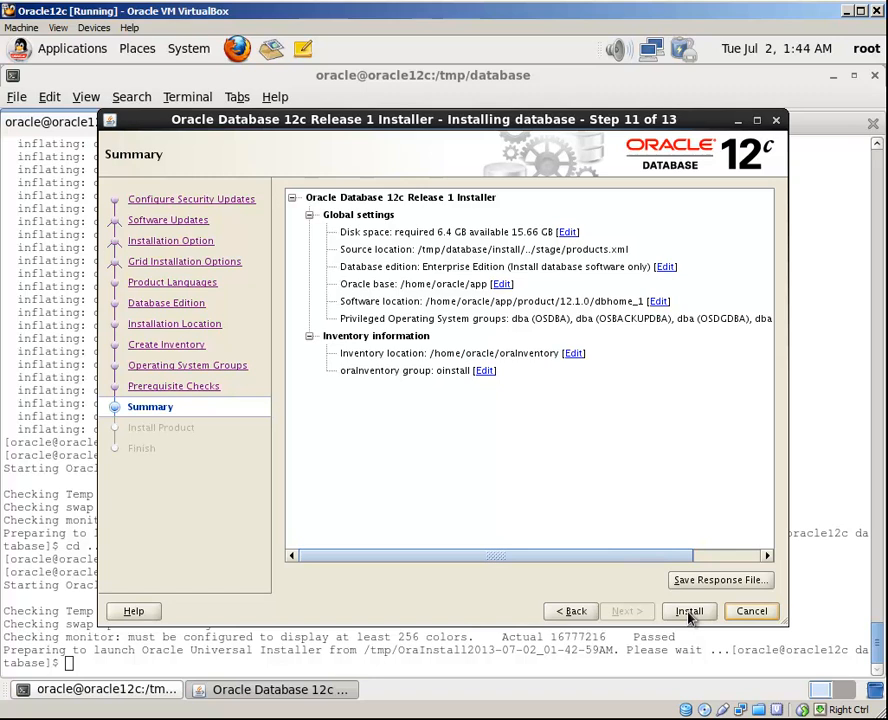
Start the Oracle Database 12c software installation from the Summary page
left_click(690, 612)
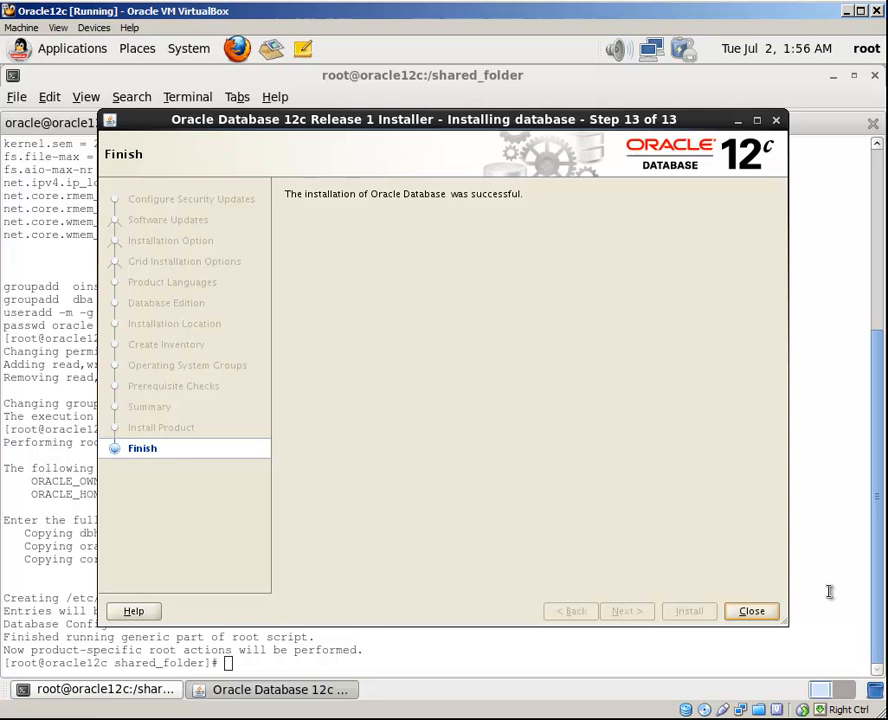
mouse_move(724, 616)
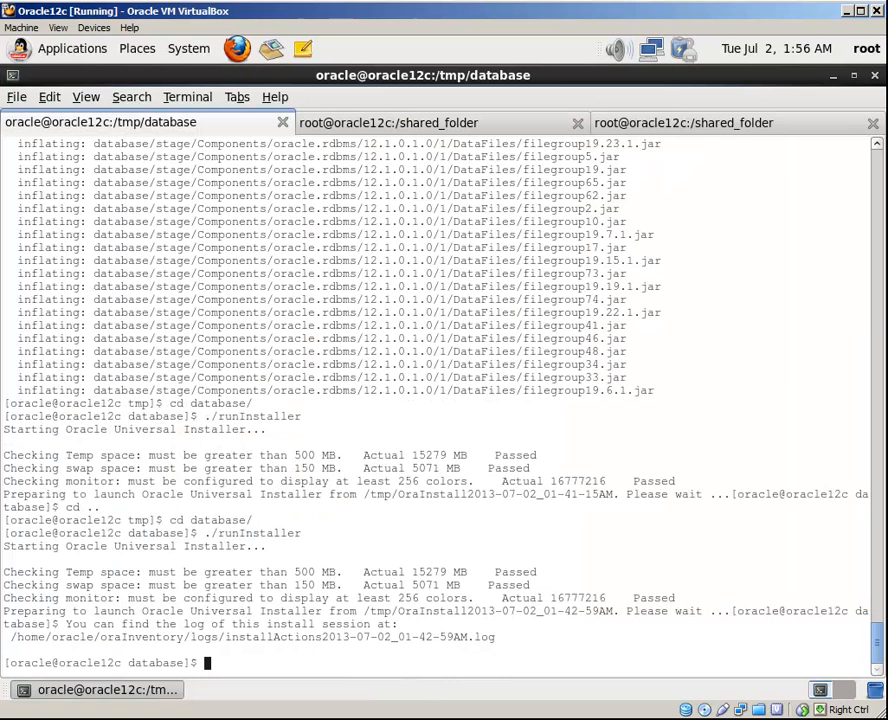
Add ORACLE_HOME, ORACLE_SID=testdb and PATH to .bash_profile, then run dbca
type("vi .bash_")
type("export")
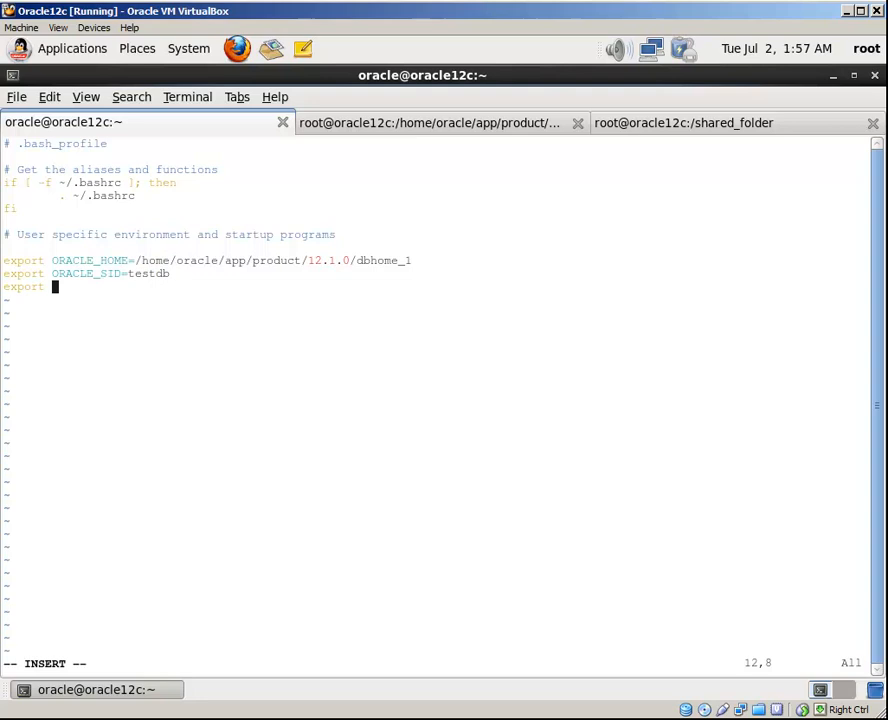
type("PATH=$PATH:$ORACLE_HOME/bin")
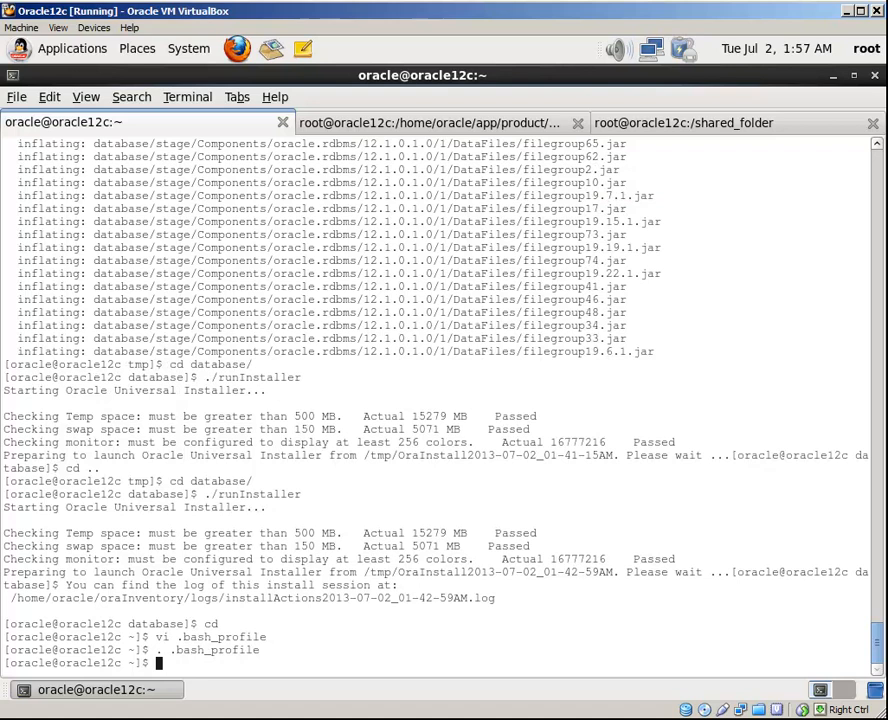
type("dbca")
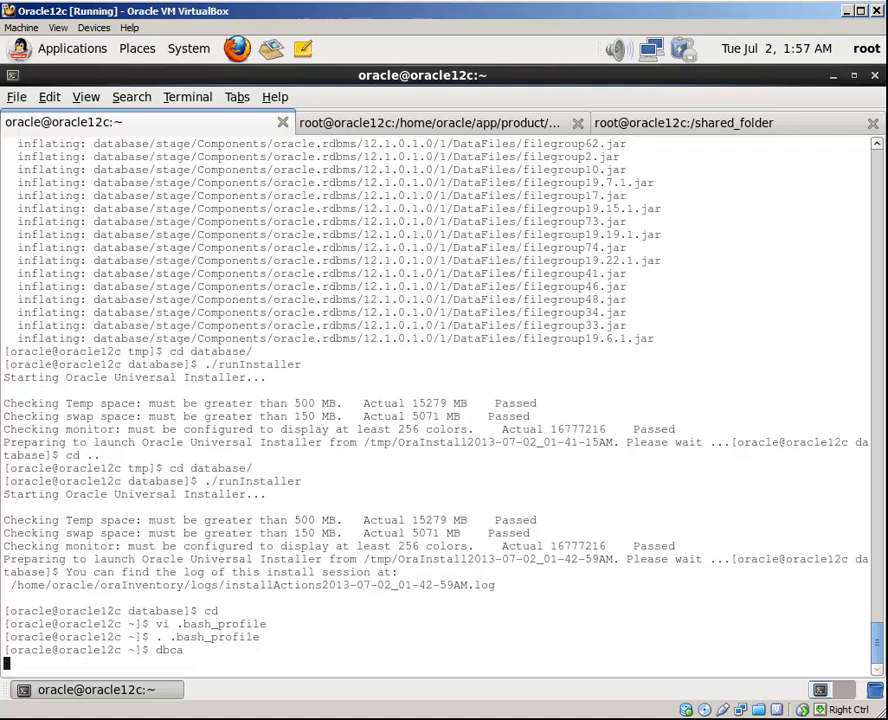
key("Return")
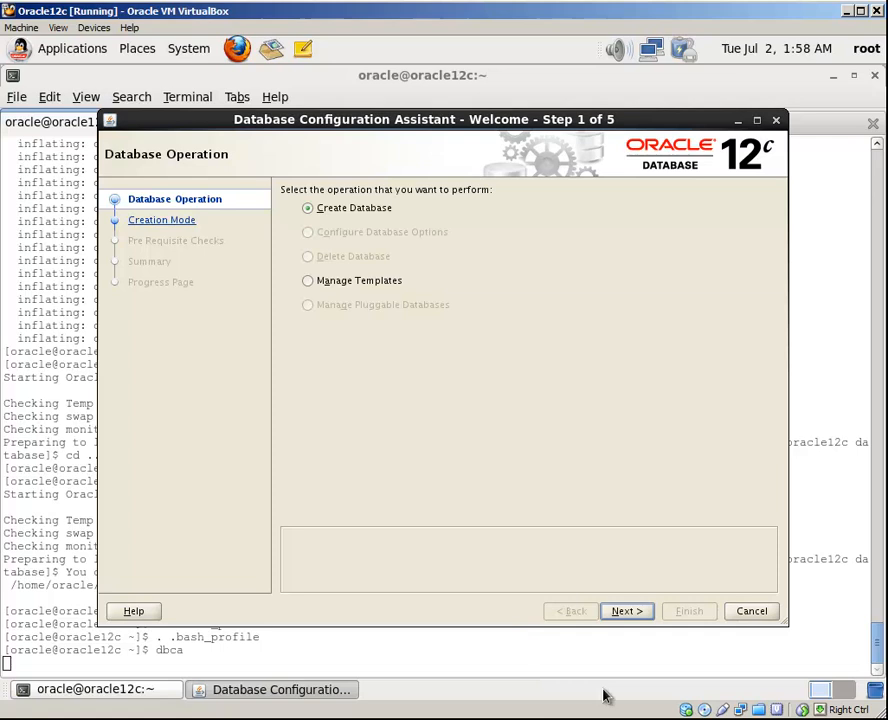
Create the testdb database with default configuration, accepting the password warning, and dismiss the Alert Log
left_click(628, 612)
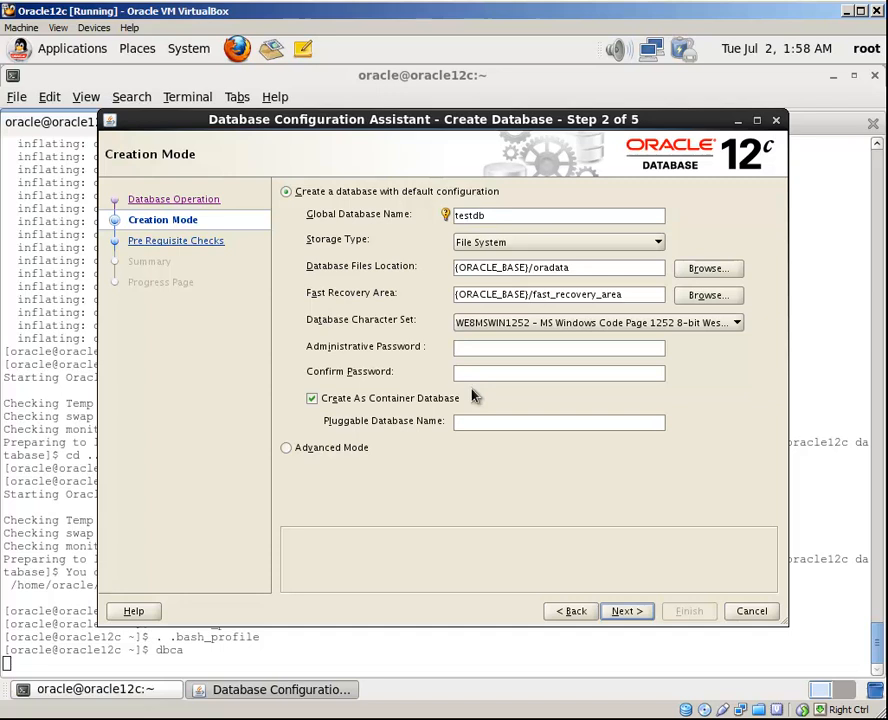
left_click(616, 612)
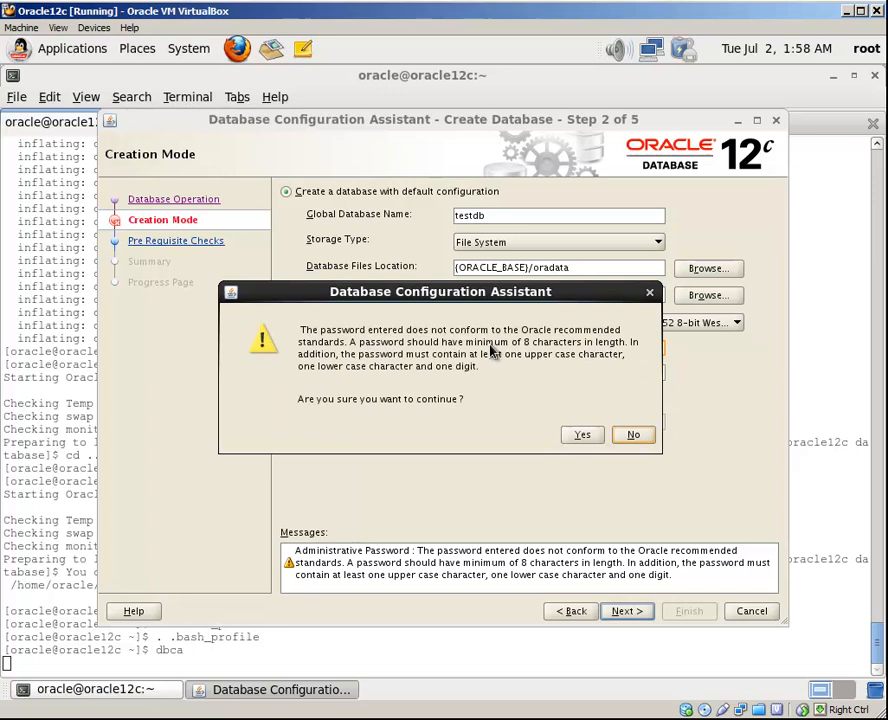
left_click(580, 434)
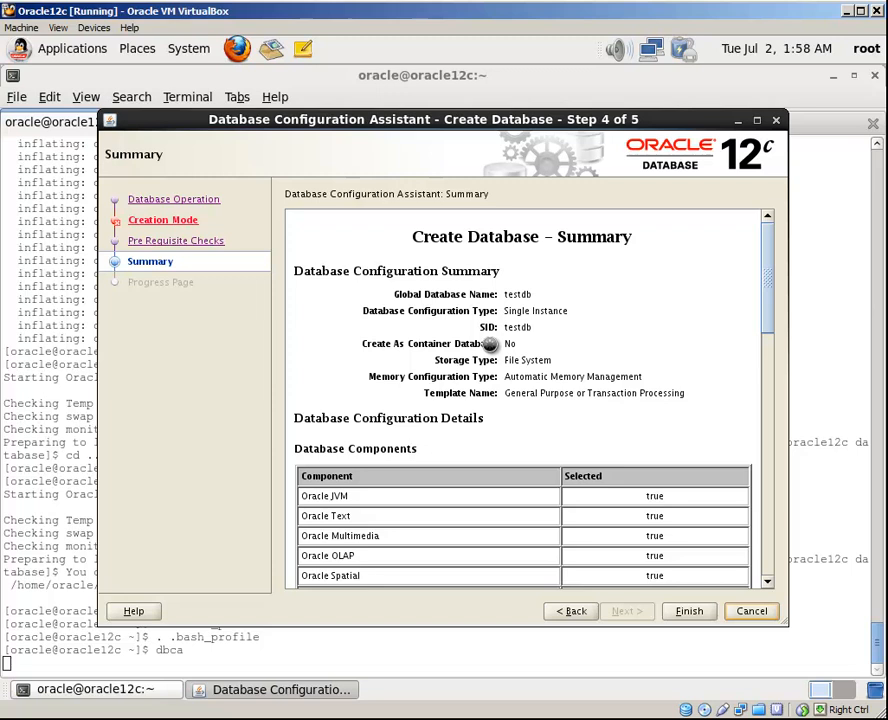
left_click(688, 612)
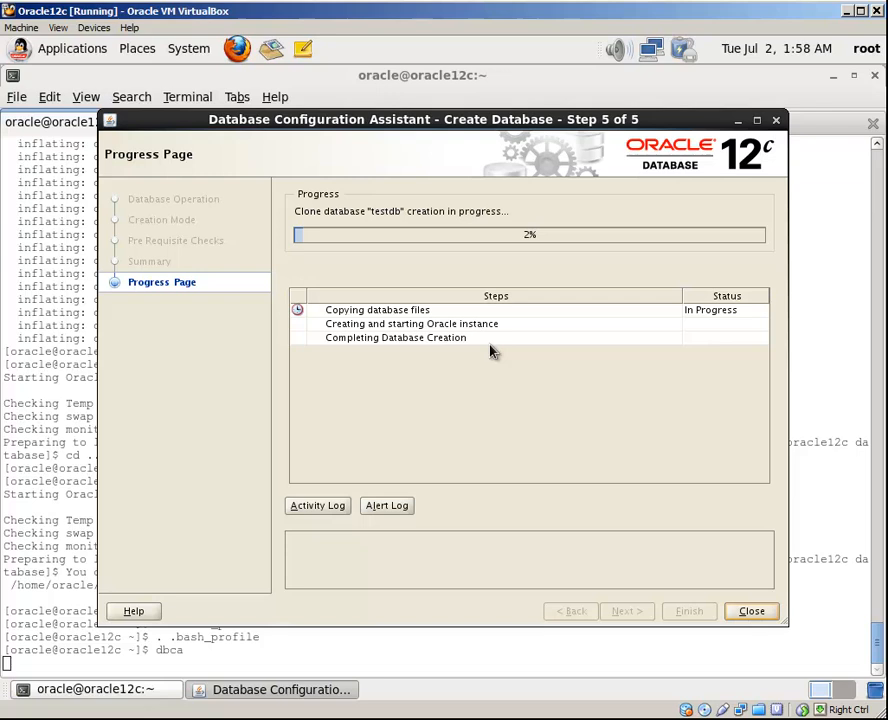
left_click(386, 504)
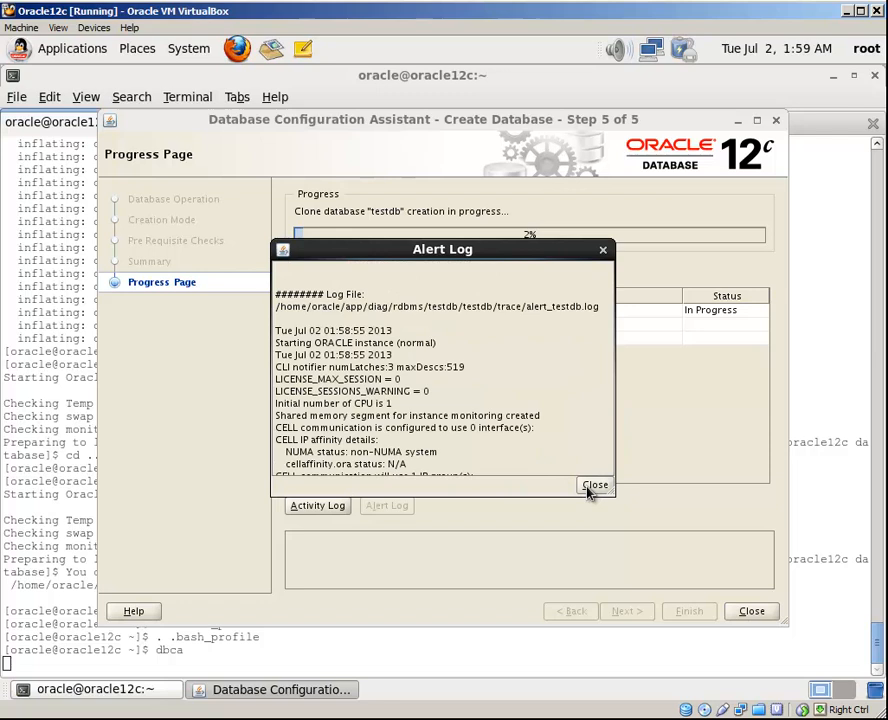
left_click(594, 486)
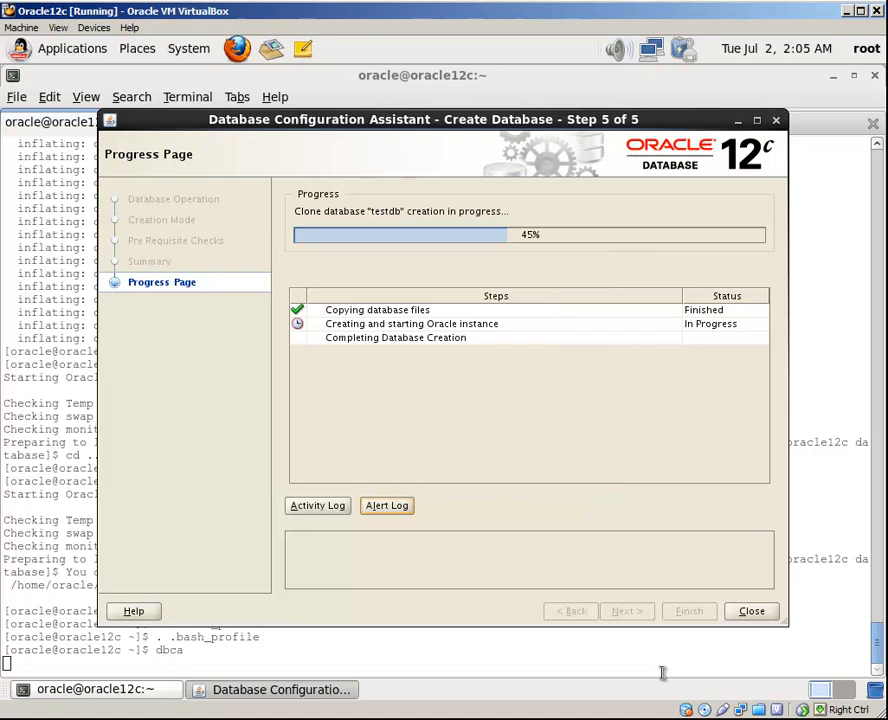